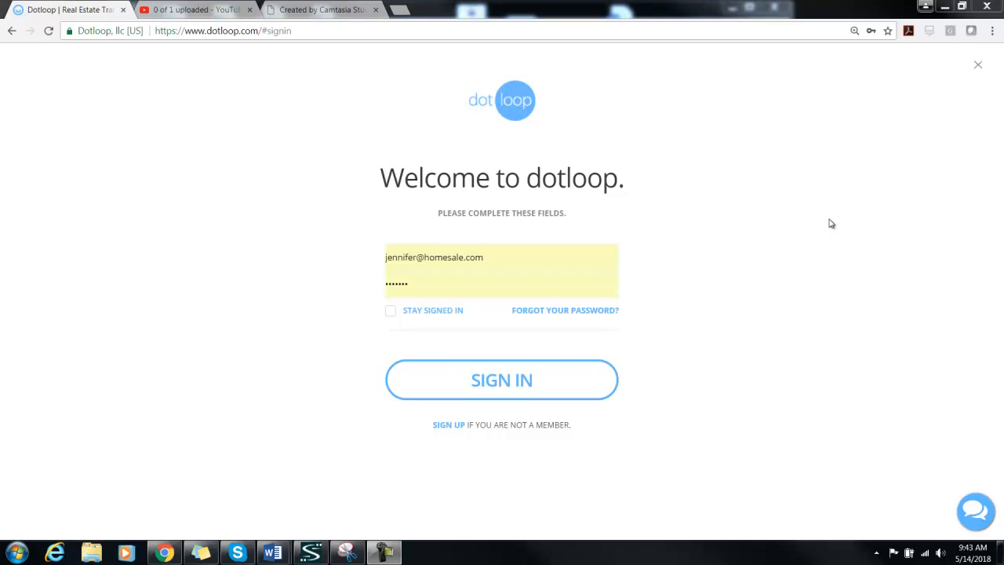
mouse_move(579, 411)
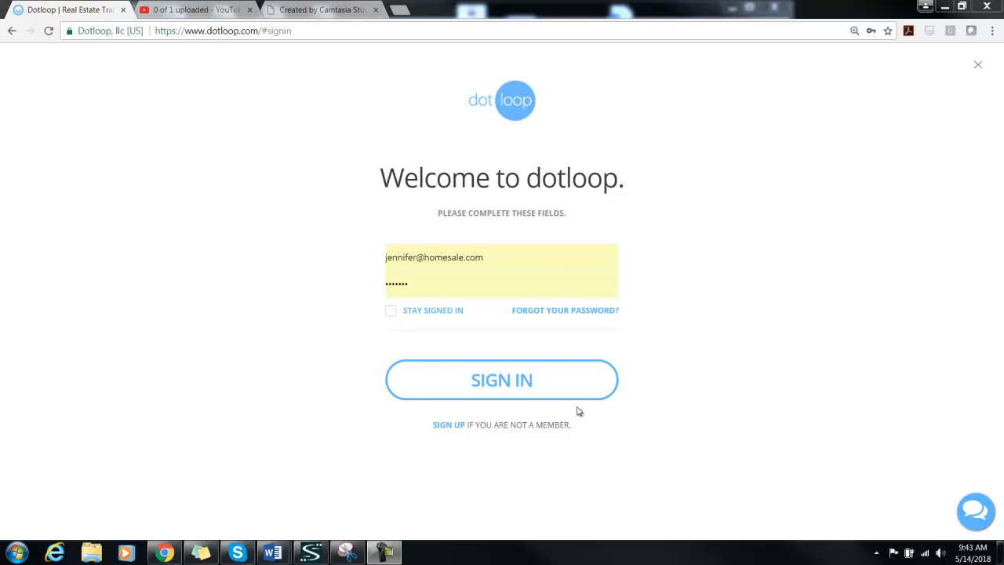
mouse_move(706, 329)
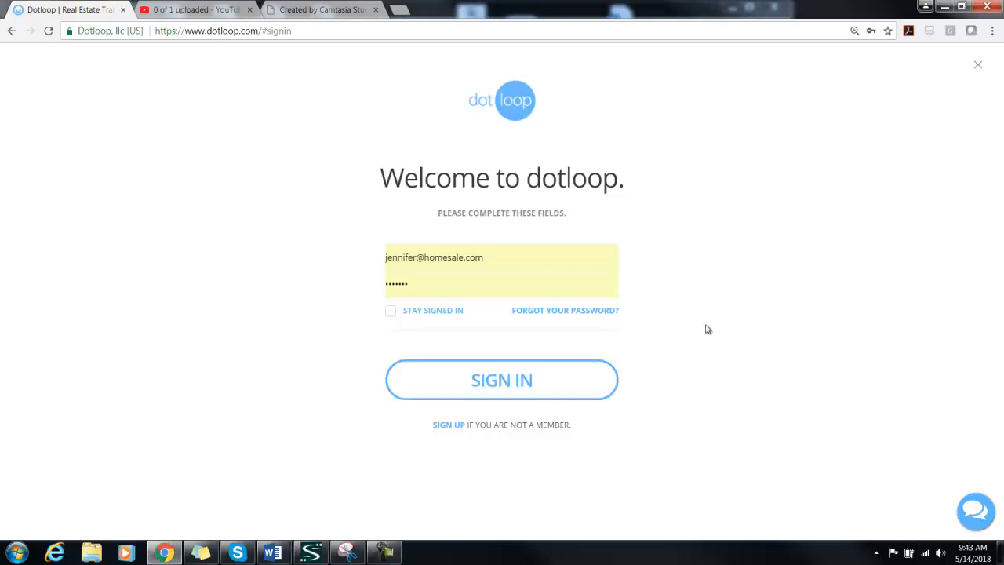
Sign in to the Dotloop account to reach the Loops overview
left_click(502, 379)
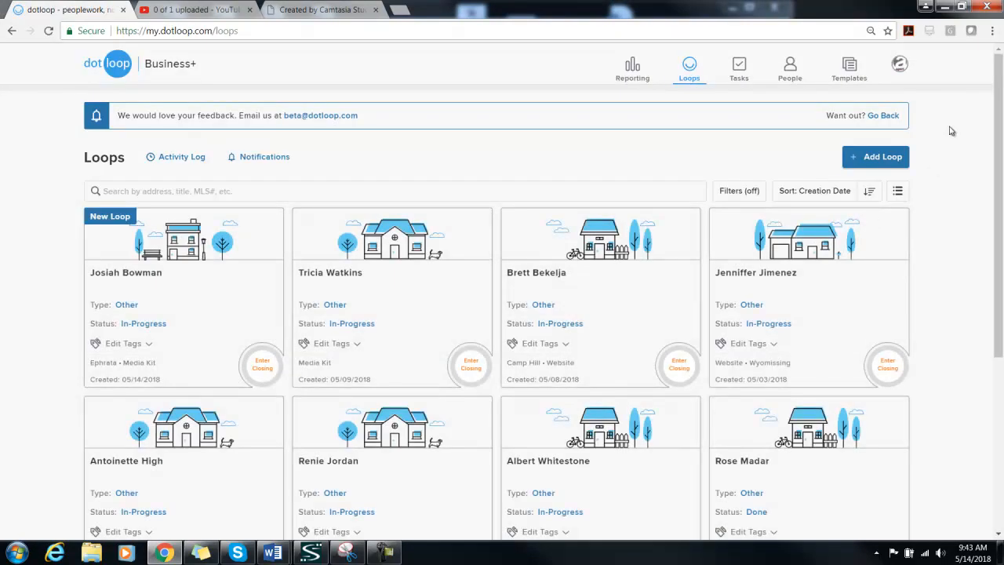
mouse_move(901, 63)
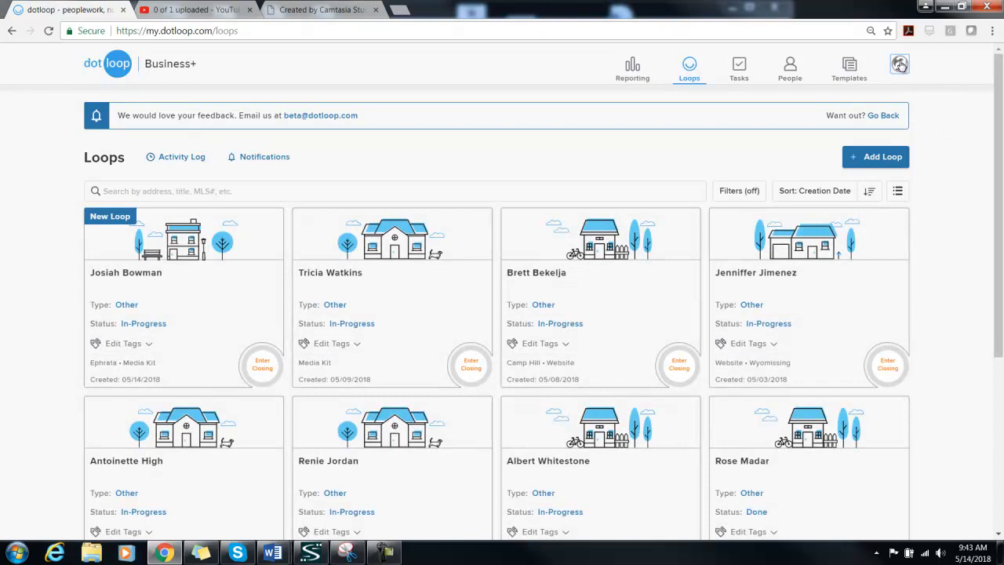
Switch to the brokerage profile and filter the loops list to include Done status
left_click(899, 62)
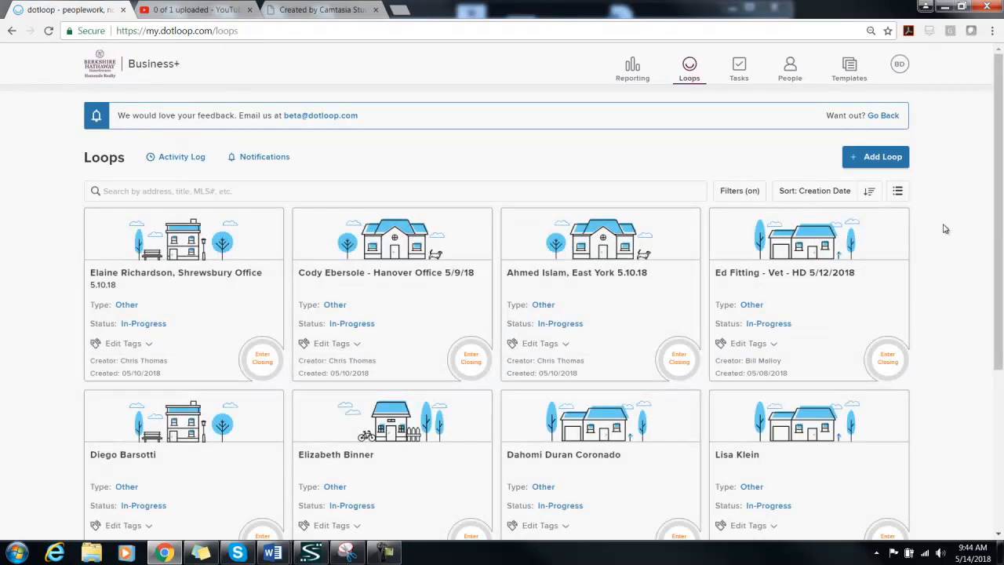
mouse_move(722, 151)
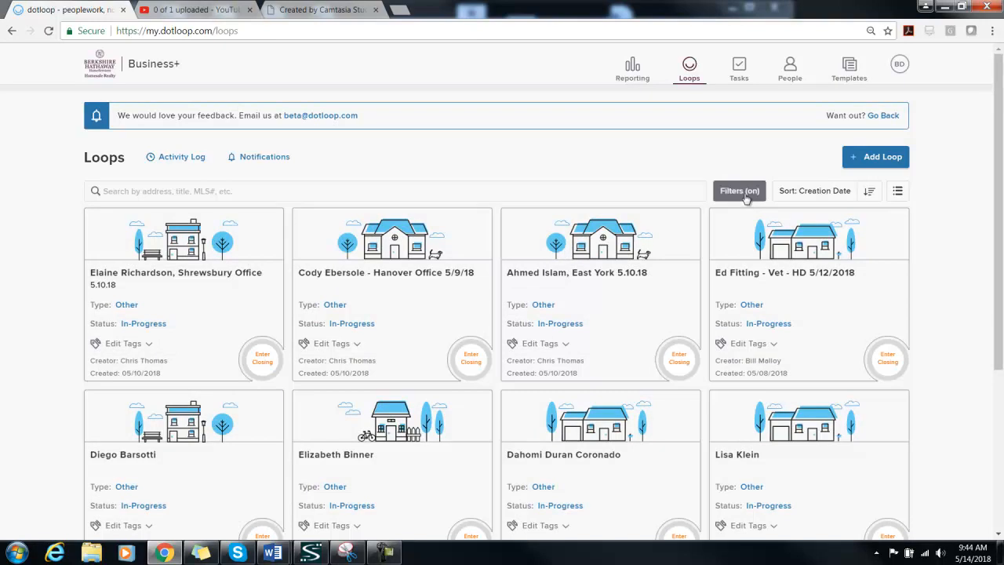
left_click(739, 191)
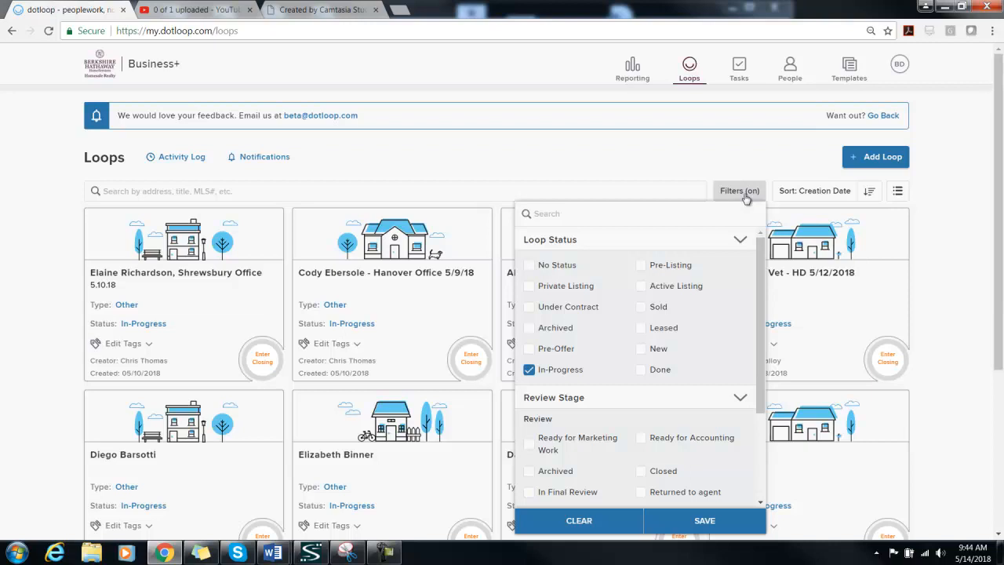
mouse_move(668, 376)
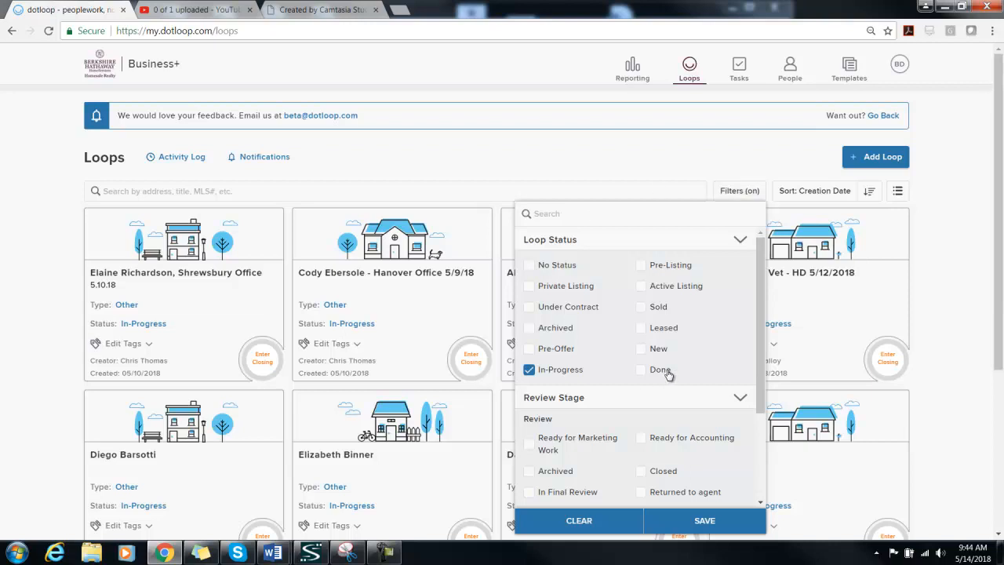
left_click(640, 371)
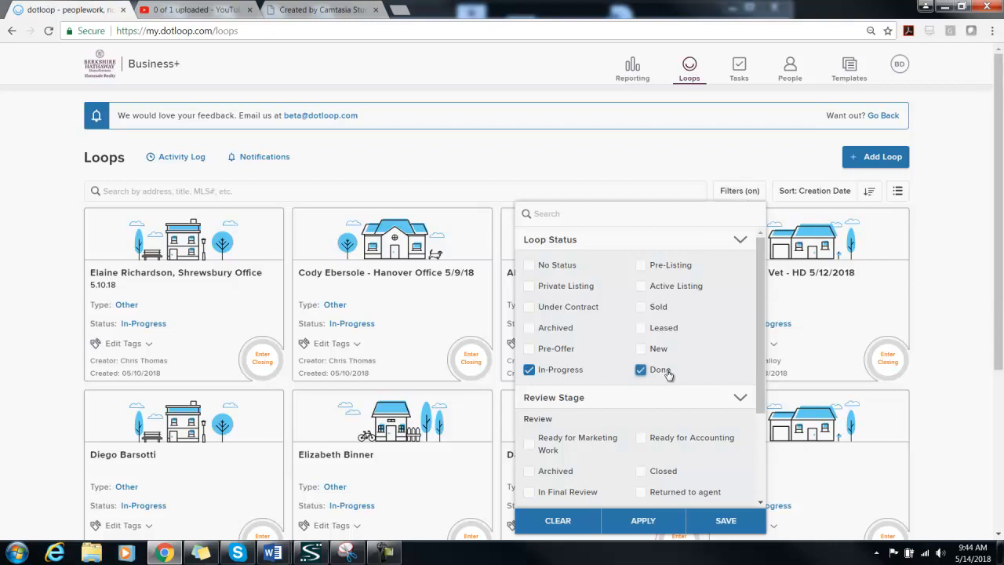
left_click(644, 521)
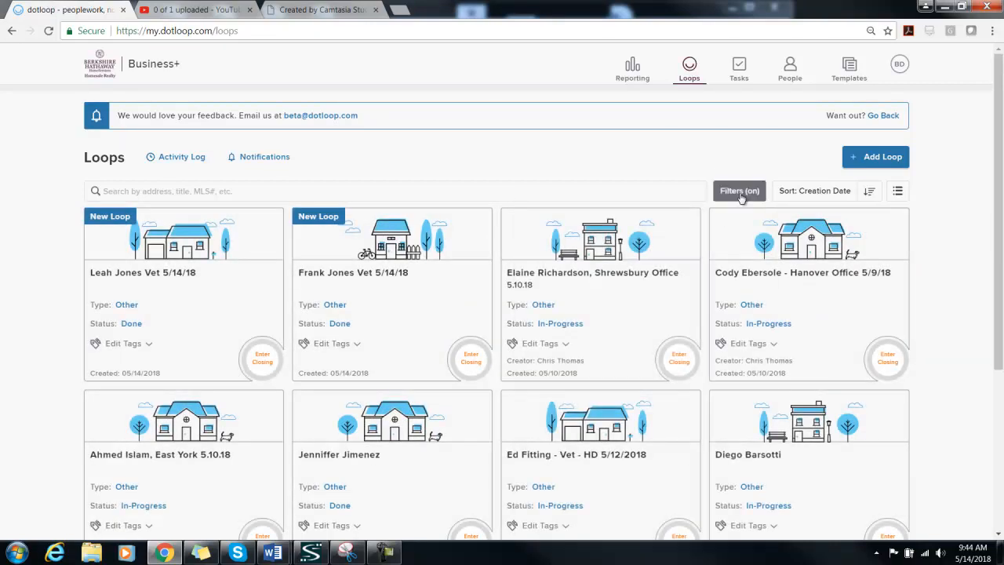
left_click(738, 191)
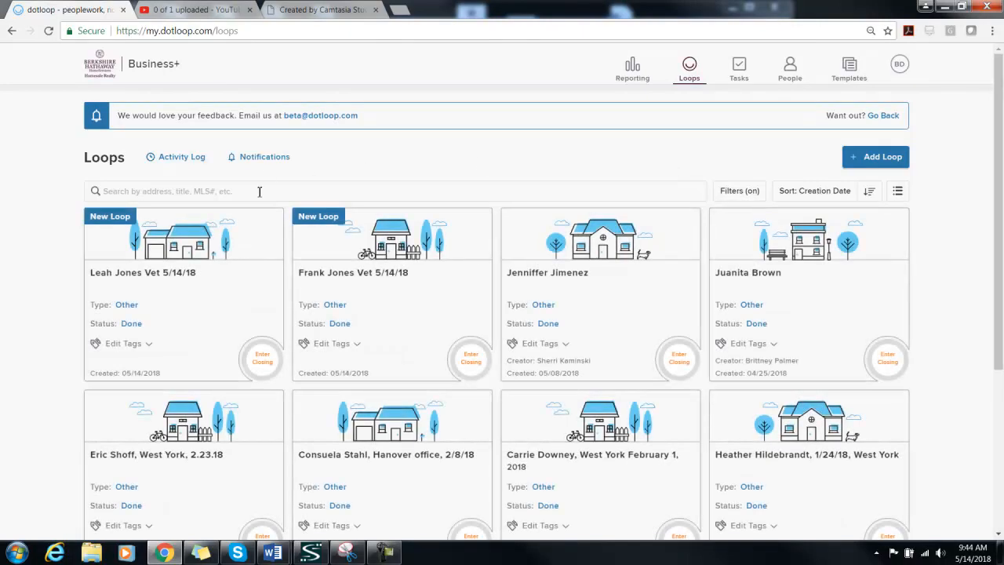
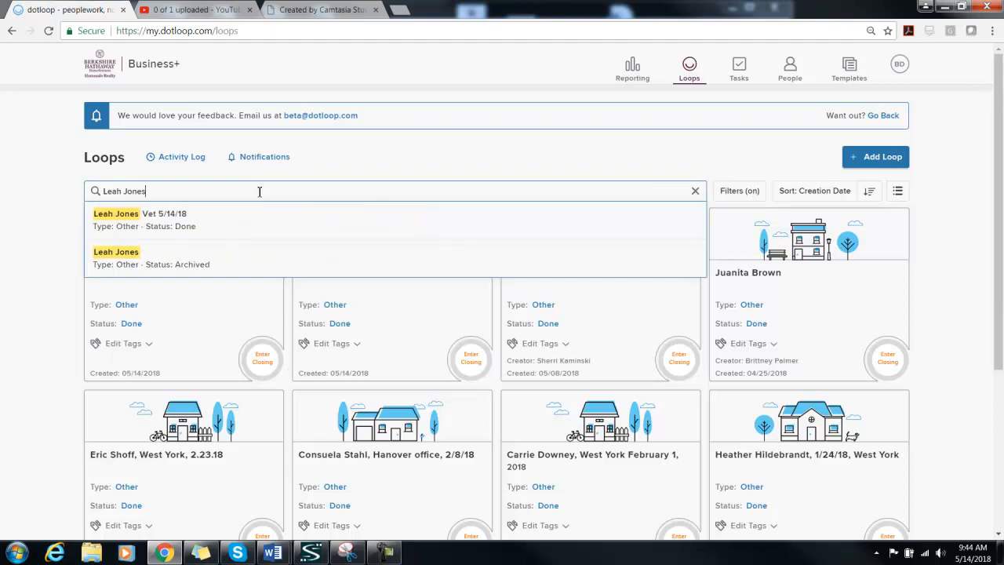
left_click(157, 220)
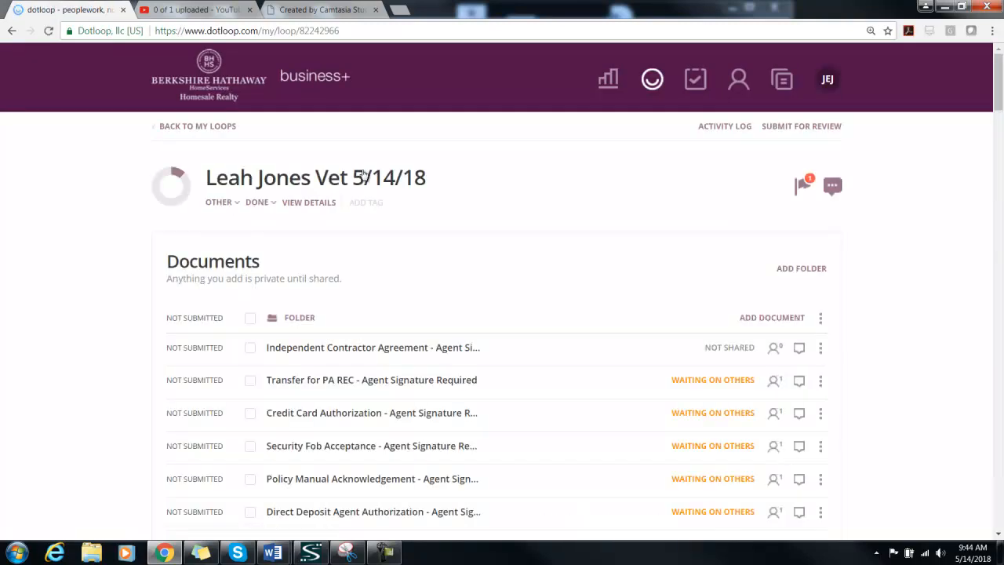
Rename the loop's existing document folder to Affiliation Folder and collapse it
scroll("down", 3)
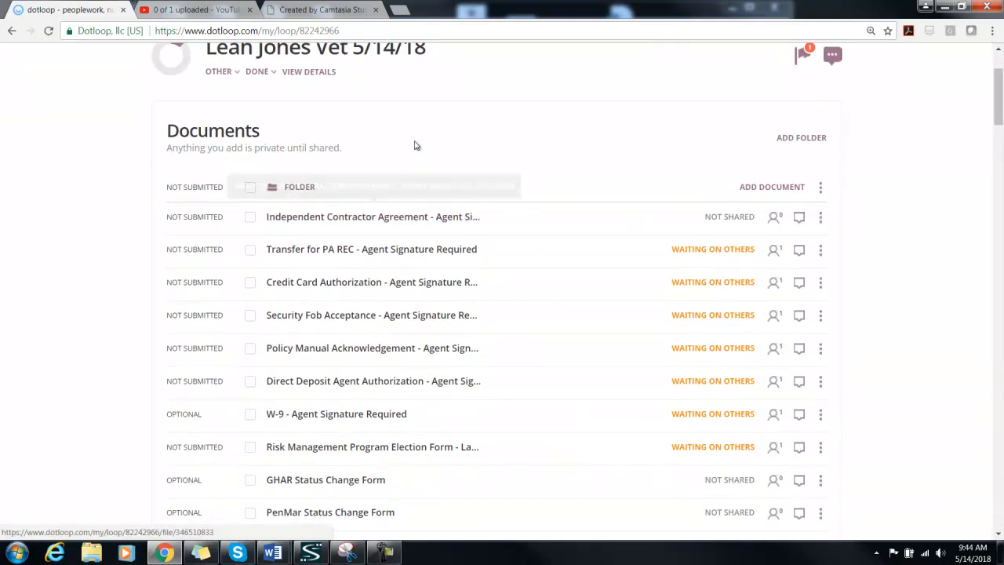
scroll("down", 3)
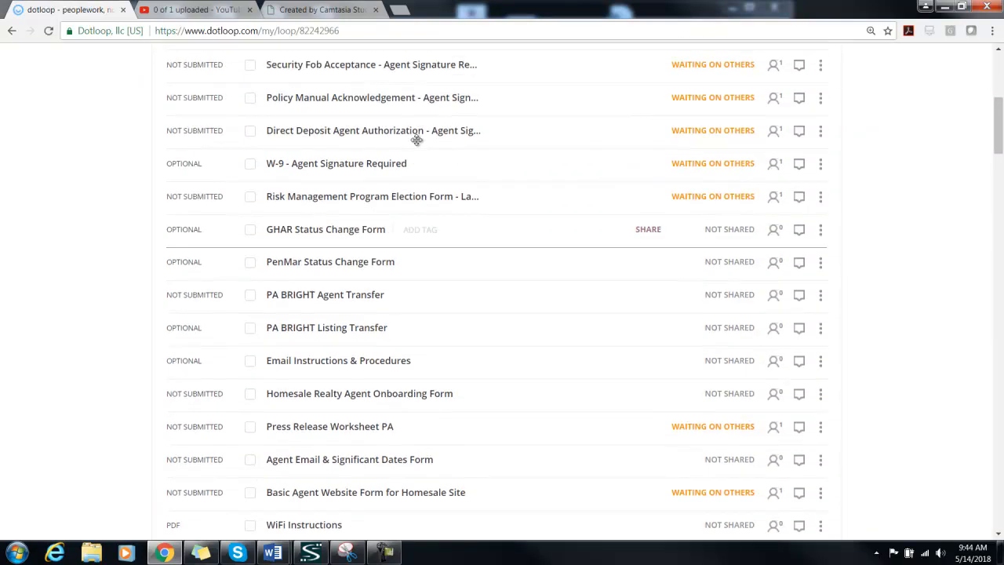
scroll("up", 3)
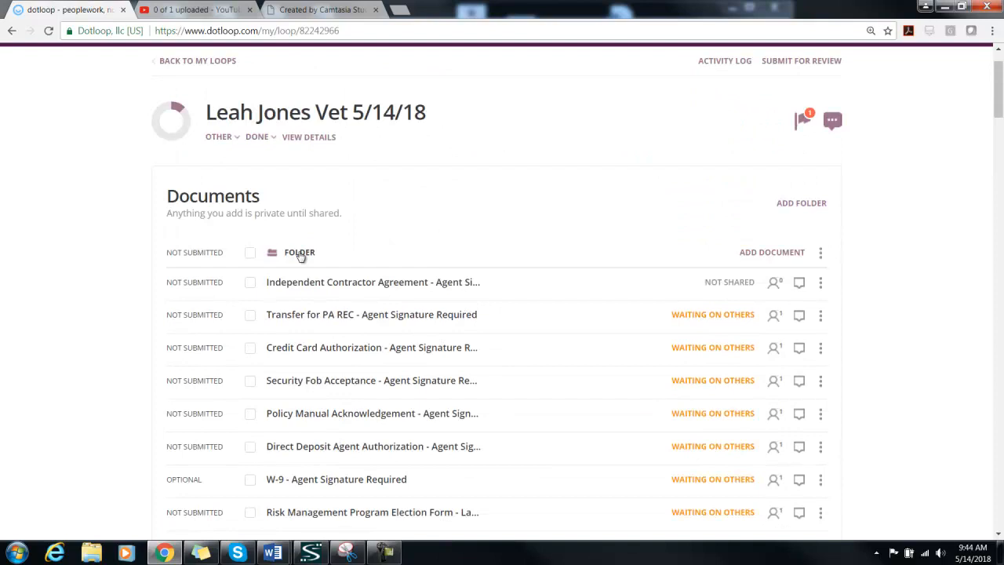
left_click(821, 251)
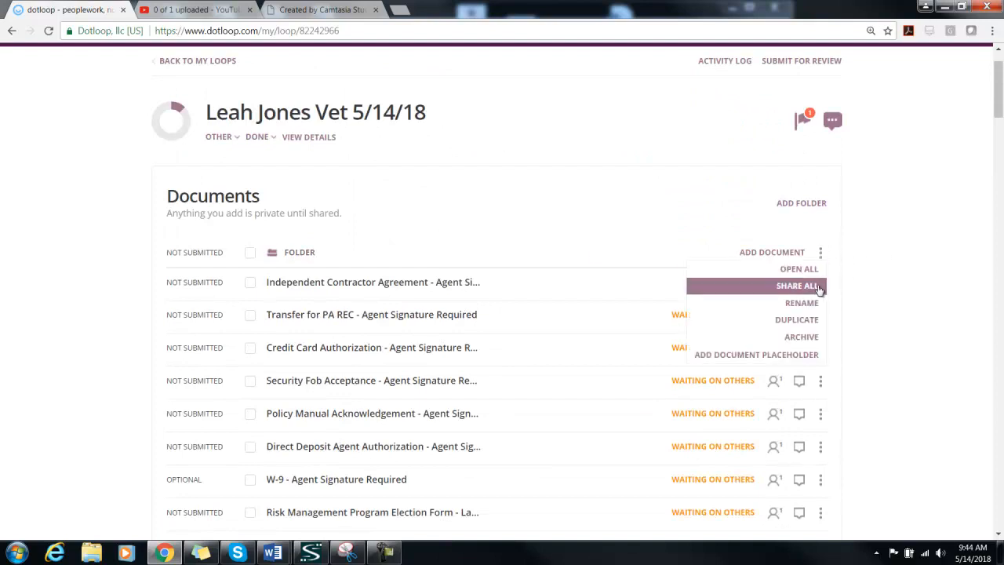
left_click(802, 302)
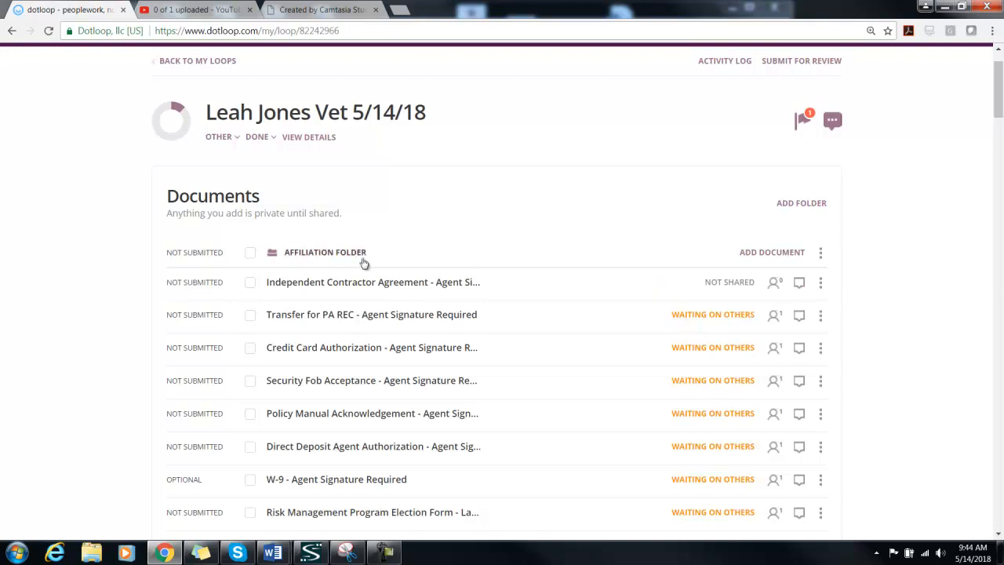
left_click(325, 251)
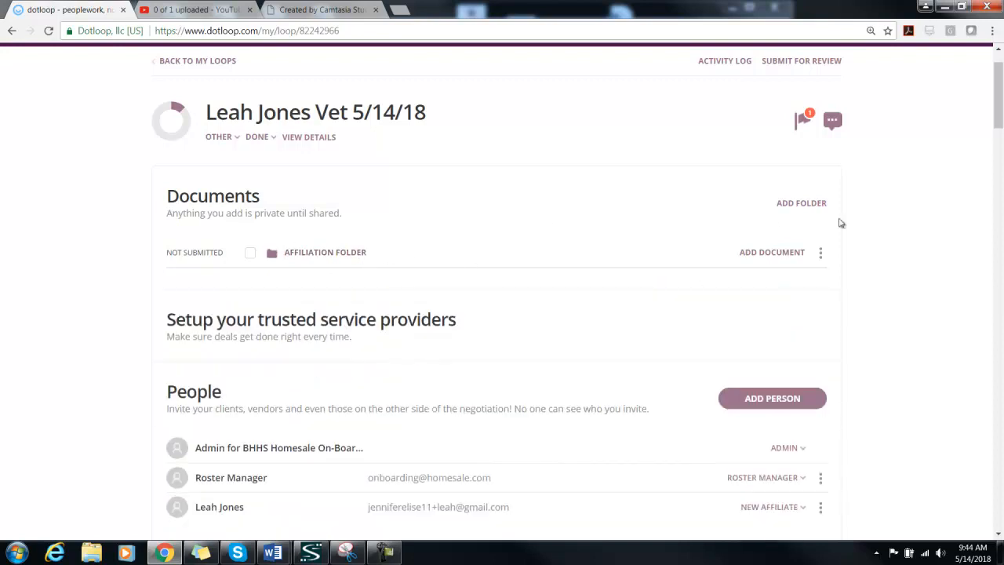
Add a new document folder named Disaffiliation to the loop
left_click(800, 203)
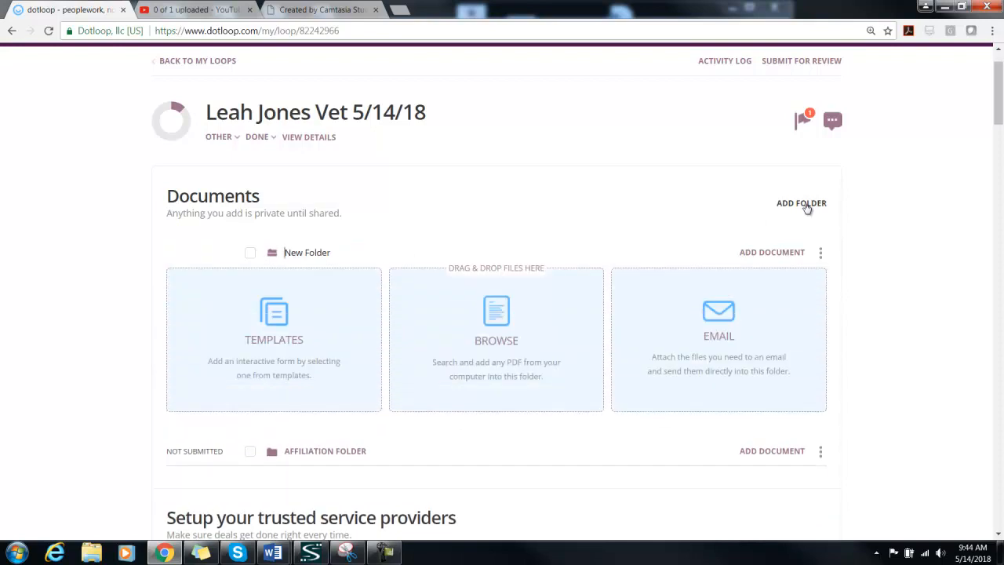
type("Disaffiliation")
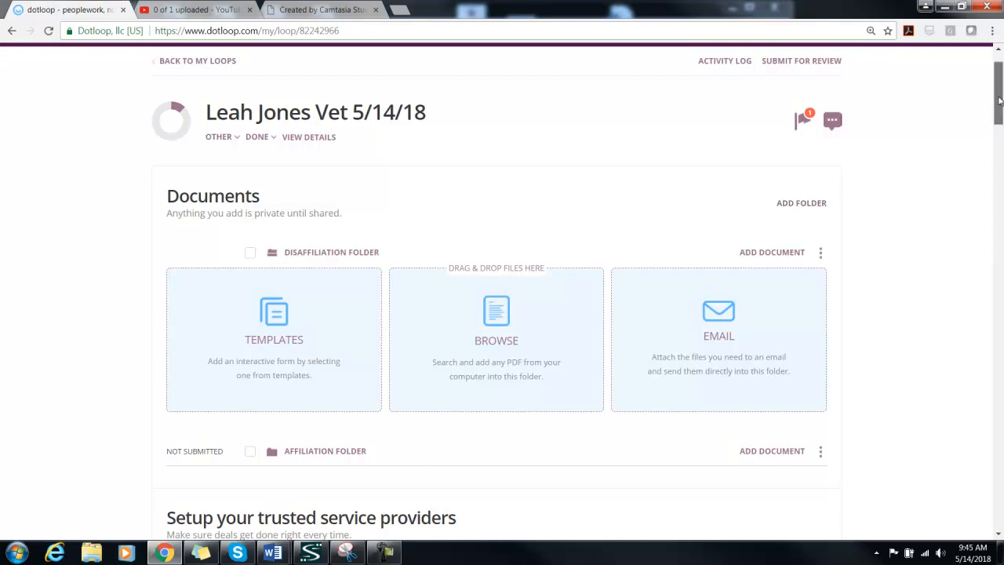
scroll("down", 3)
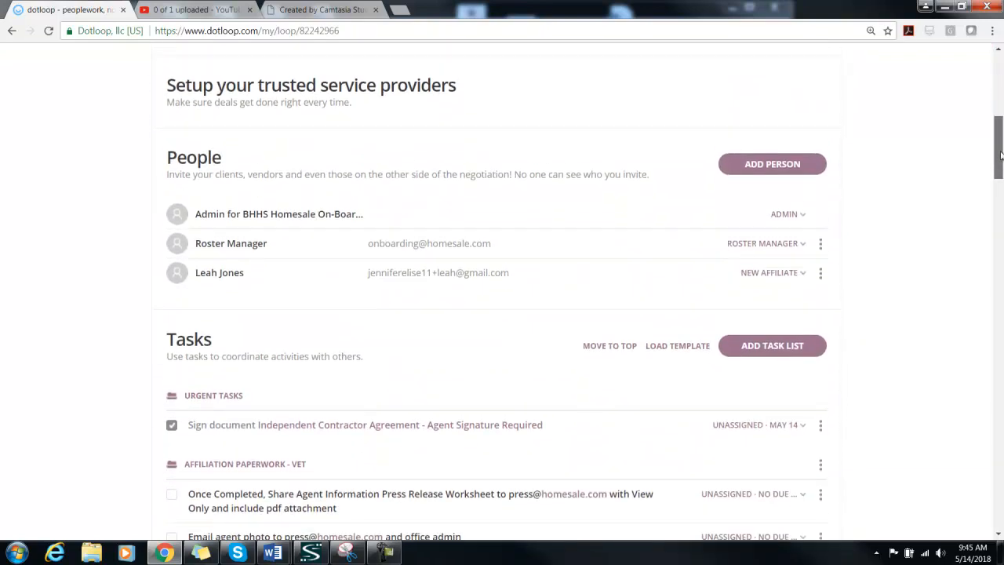
scroll("down", 3)
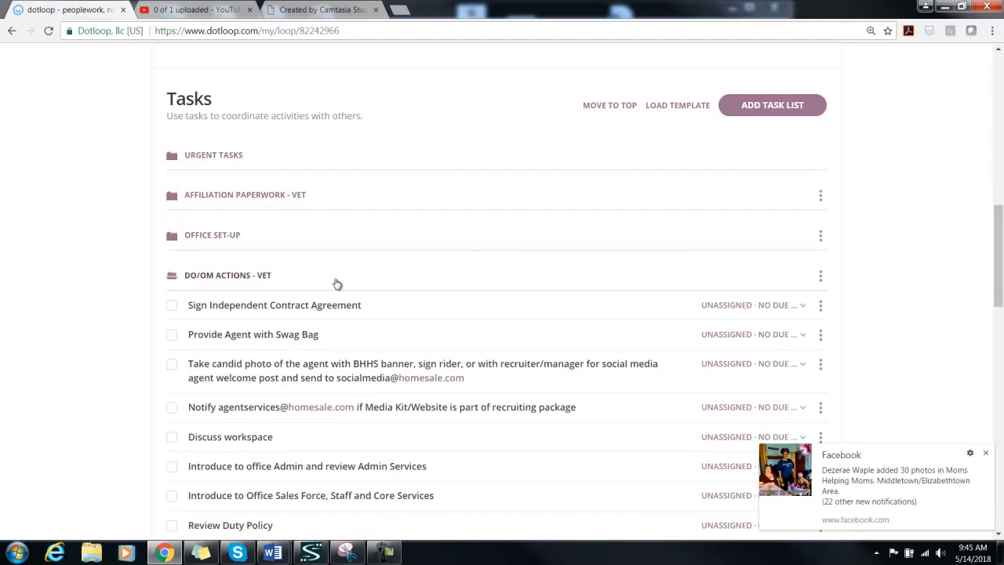
left_click(227, 275)
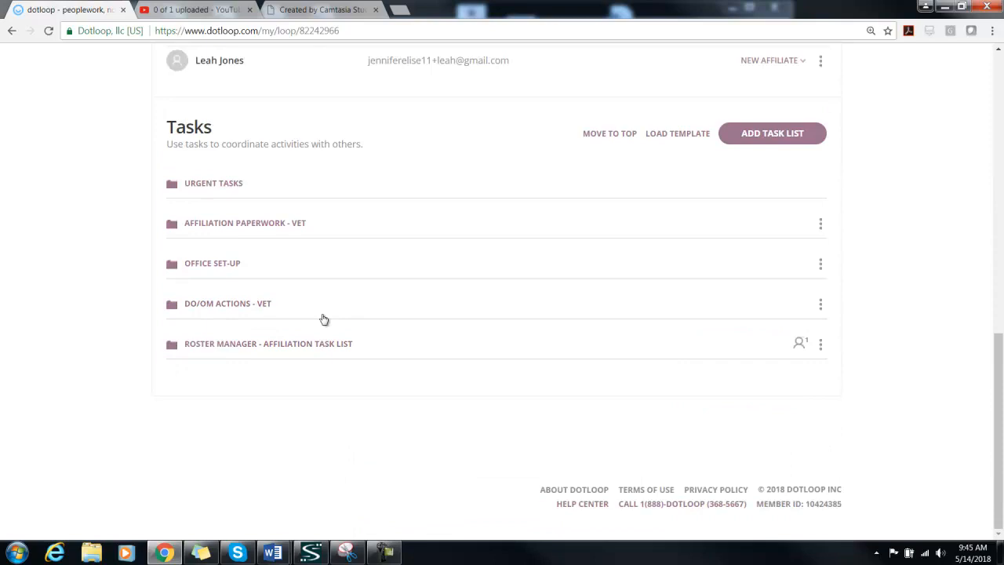
mouse_move(449, 152)
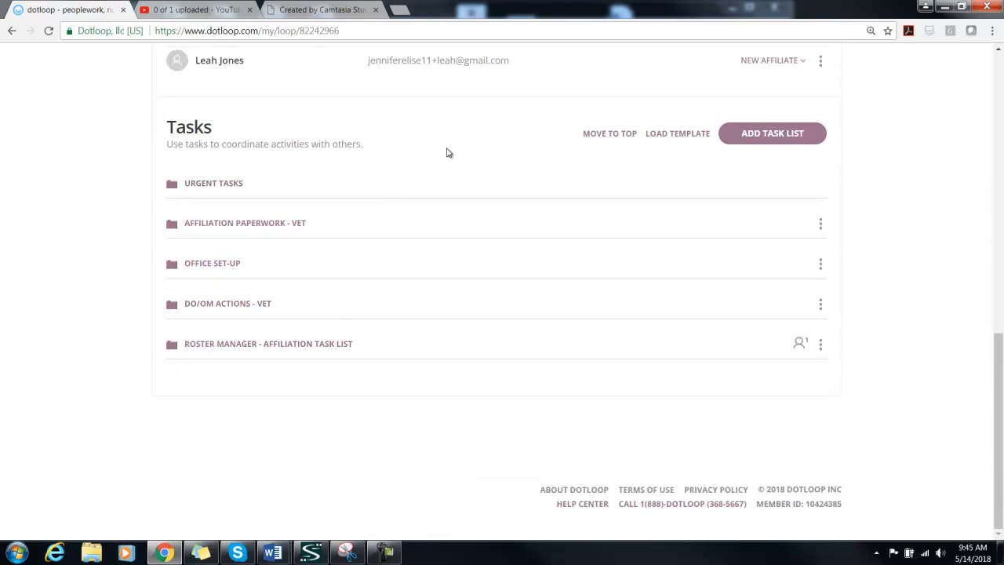
mouse_move(673, 138)
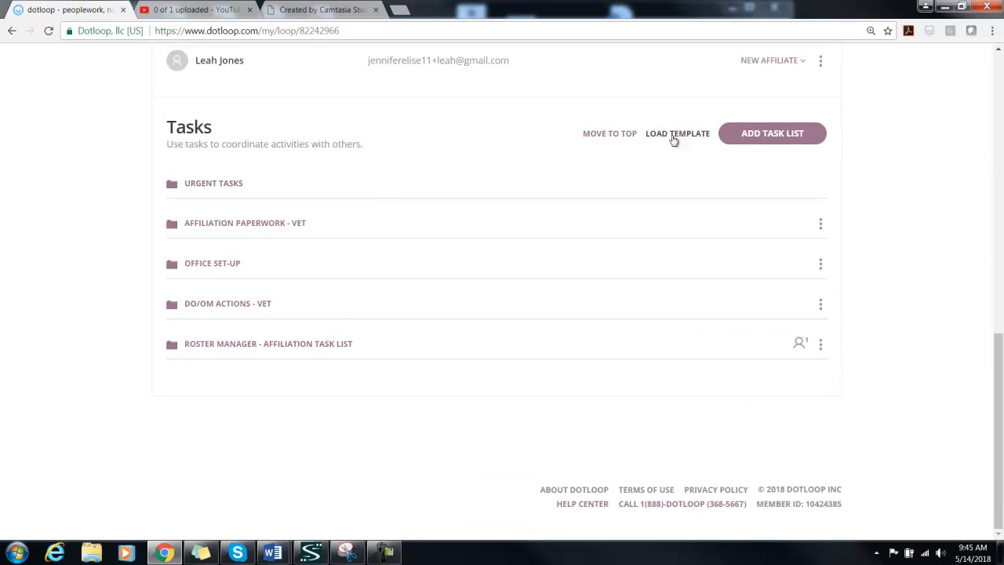
Load the Roster Manager - Disaffiliation and Office Disaffiliation task list templates into the loop
left_click(678, 132)
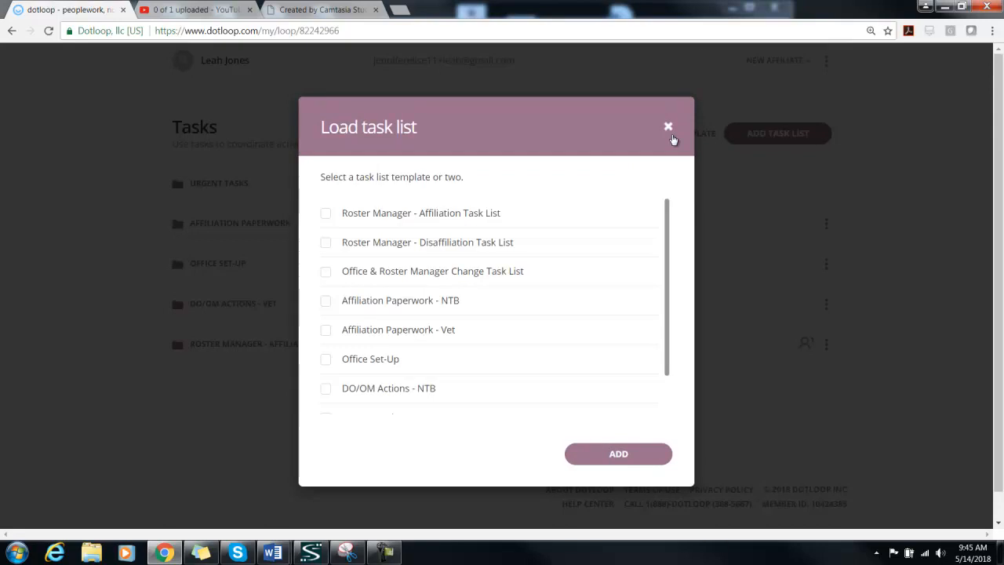
mouse_move(364, 157)
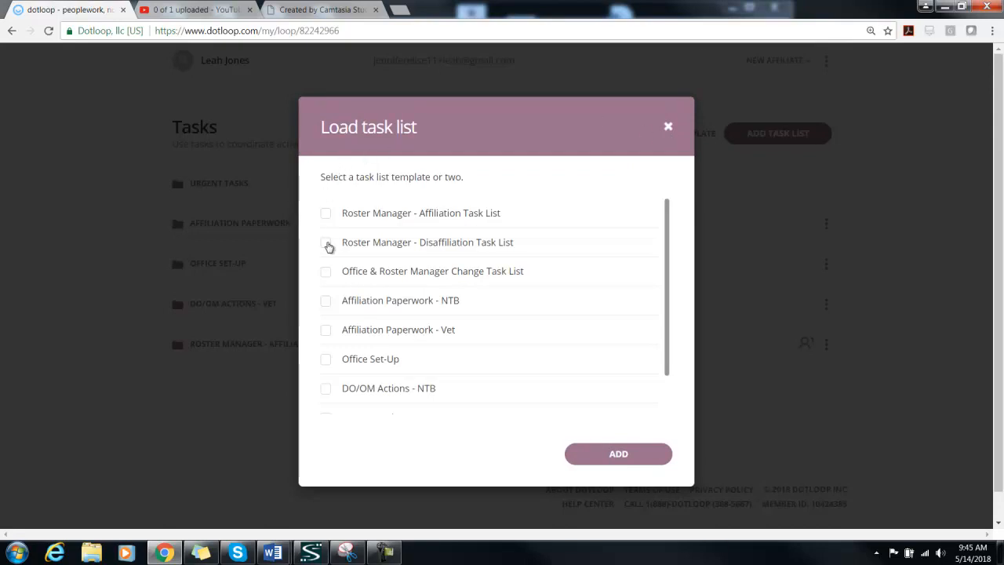
left_click(327, 242)
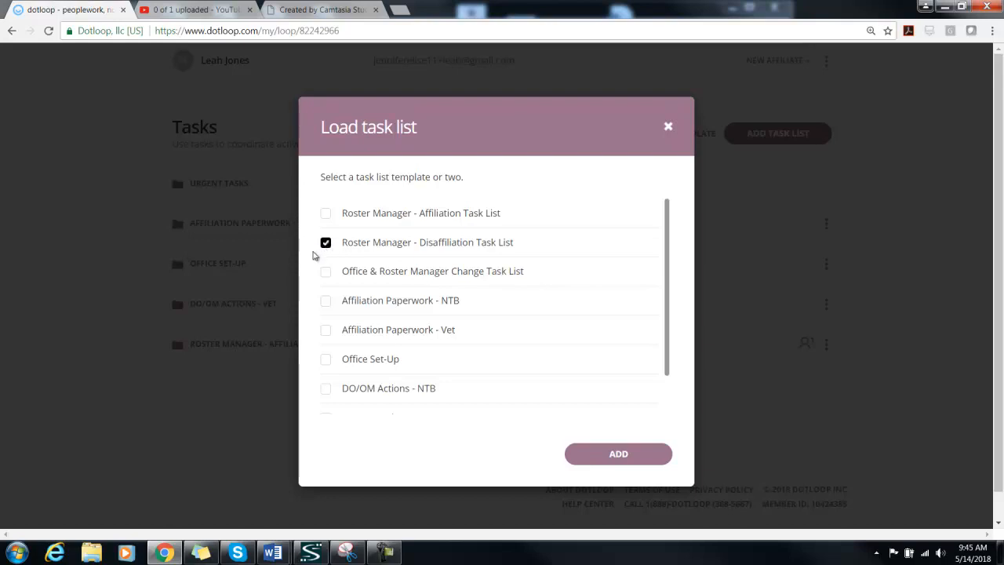
mouse_move(328, 276)
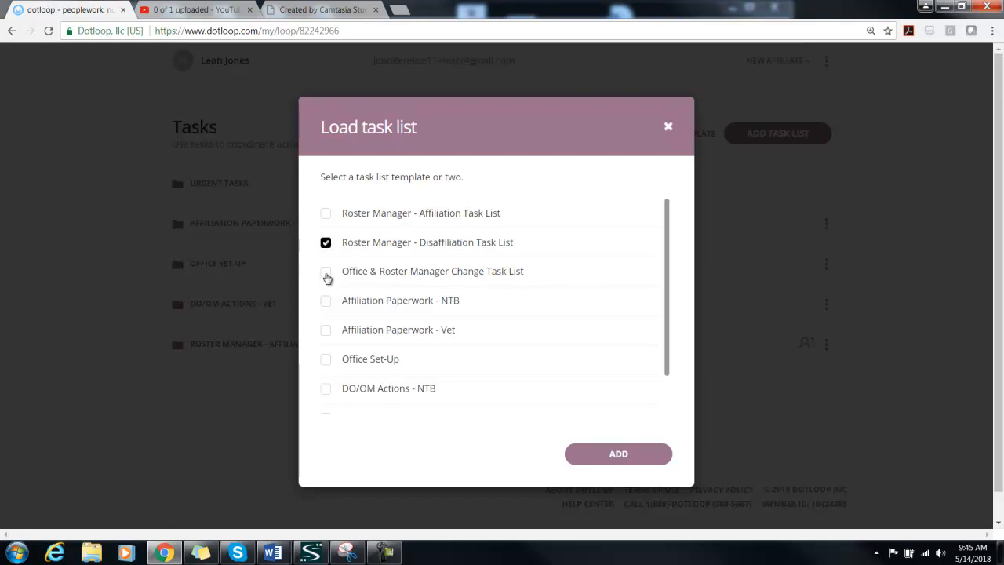
mouse_move(443, 242)
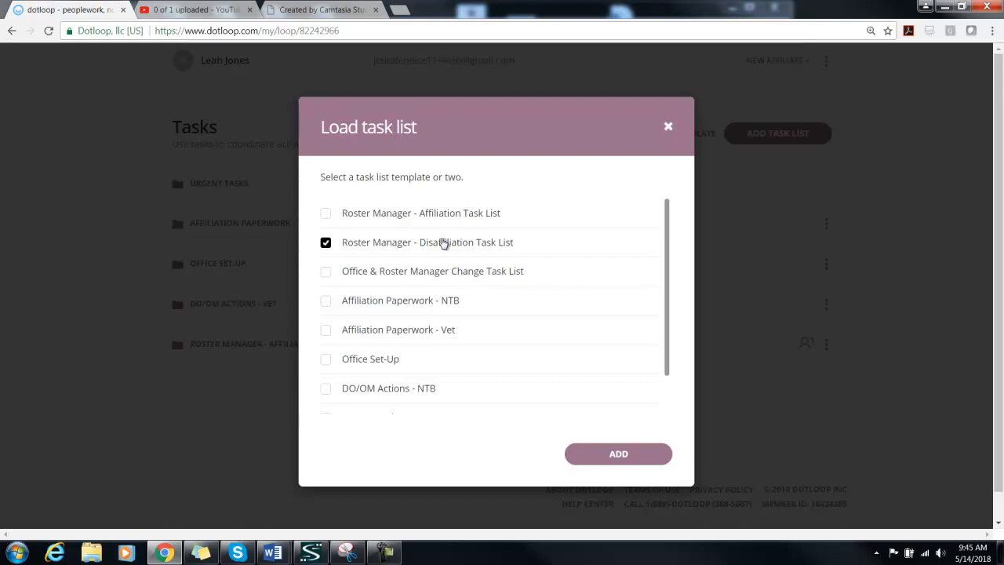
scroll("down", 3)
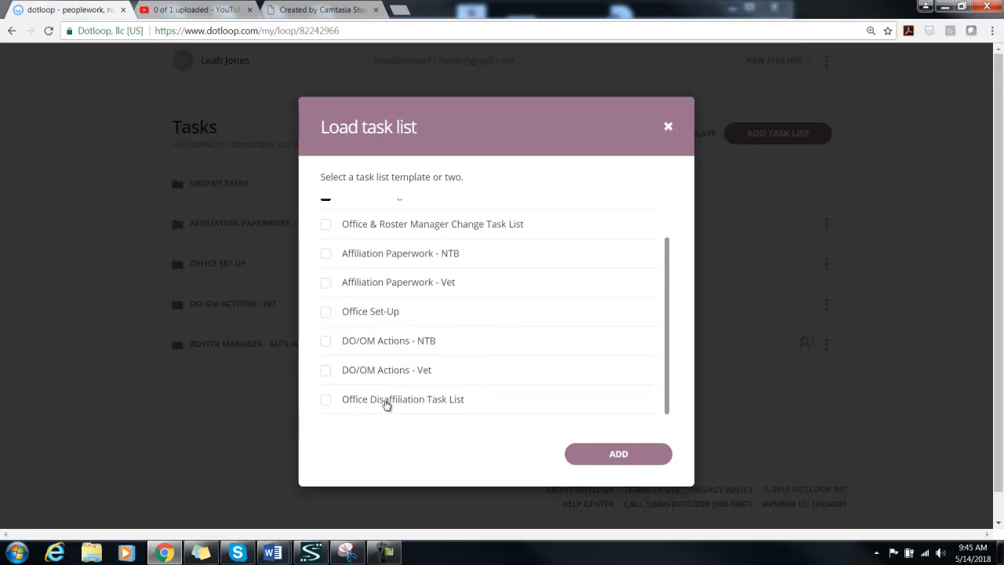
mouse_move(328, 405)
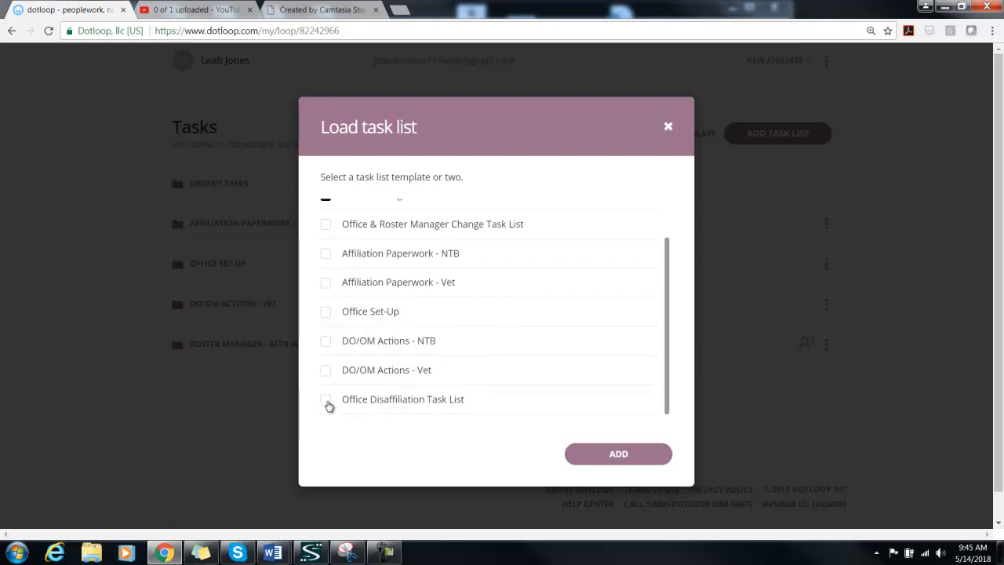
left_click(327, 399)
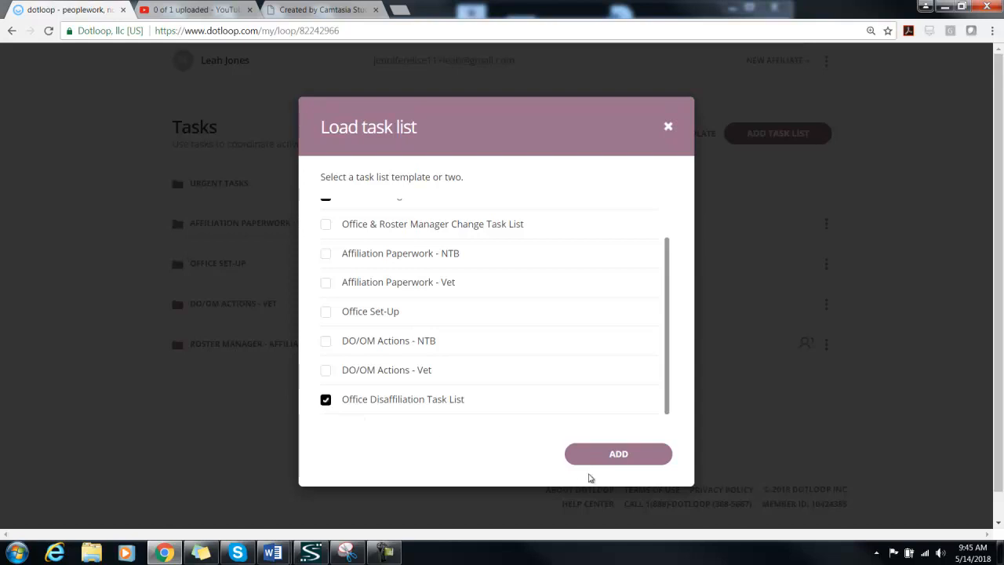
left_click(619, 453)
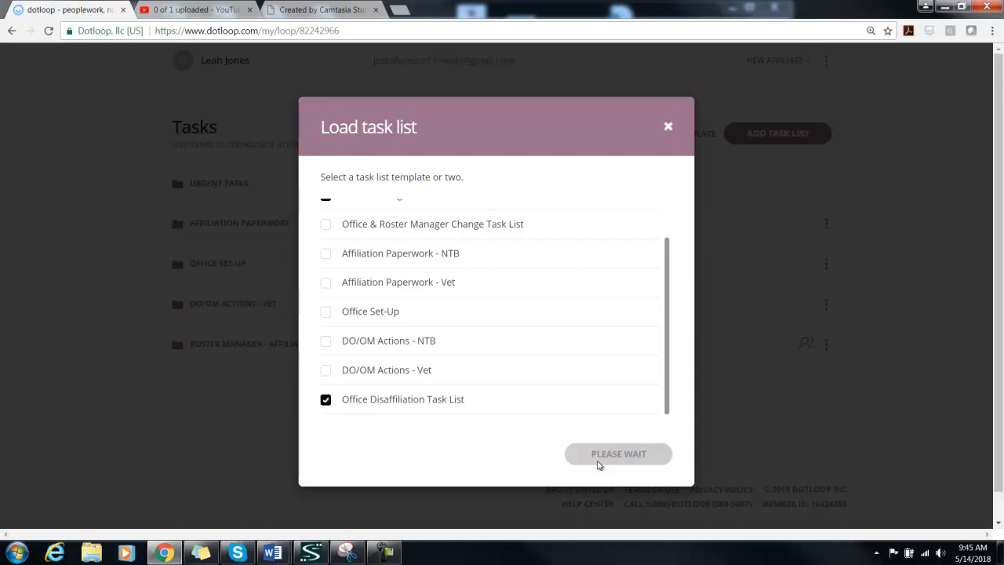
left_click(618, 453)
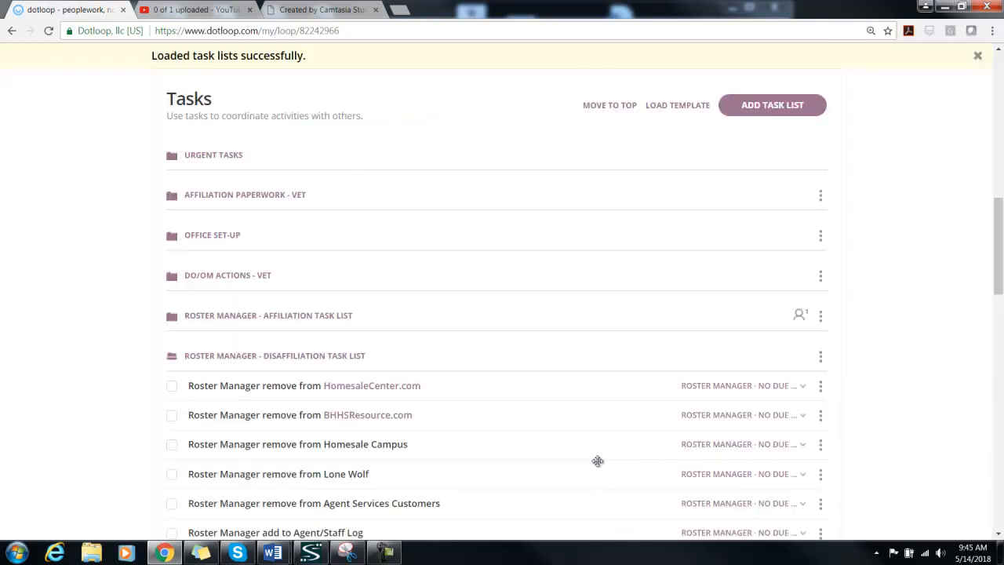
mouse_move(85, 304)
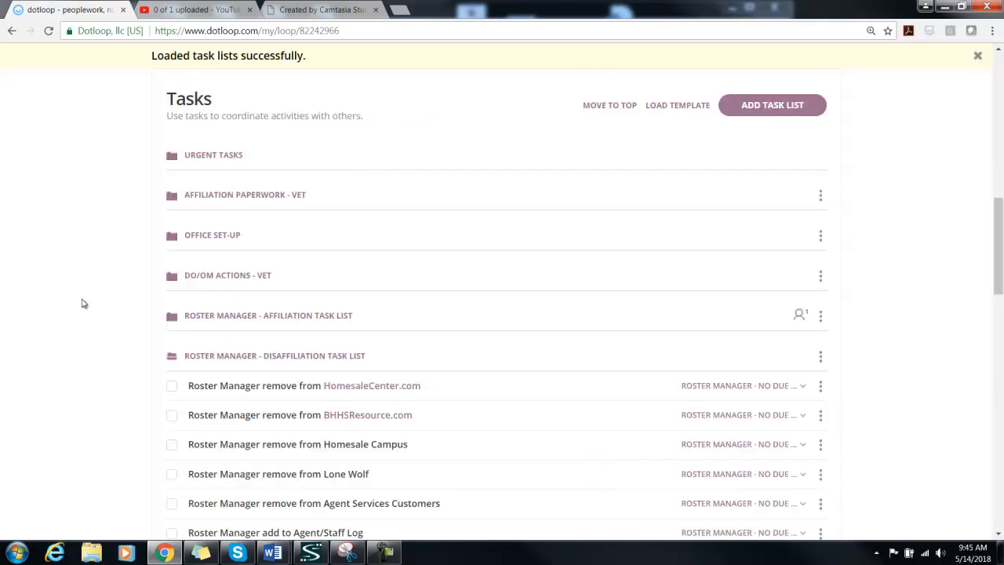
Collapse the Roster Manager disaffiliation list and check off the scan-in-paper-file office task
scroll("down", 3)
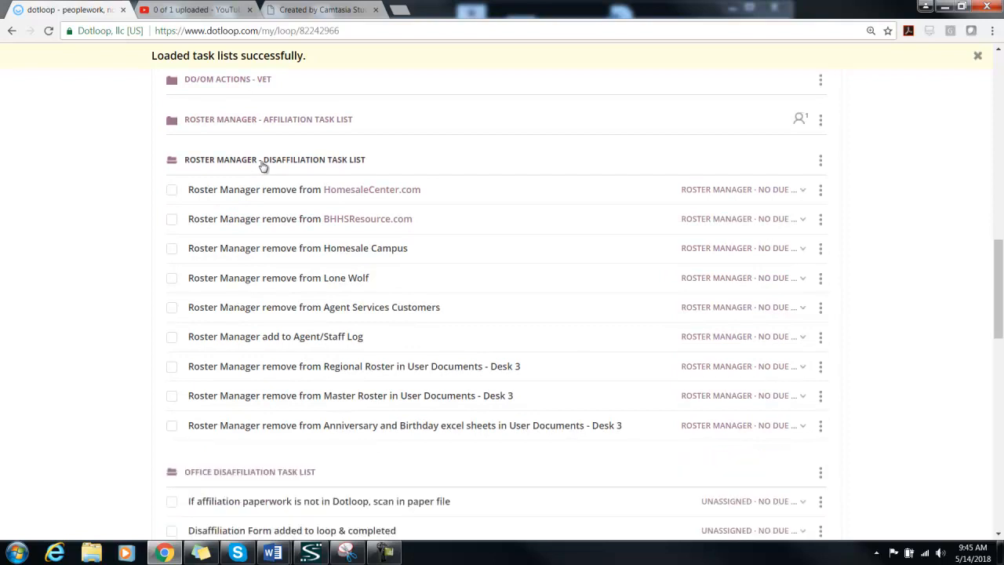
left_click(275, 160)
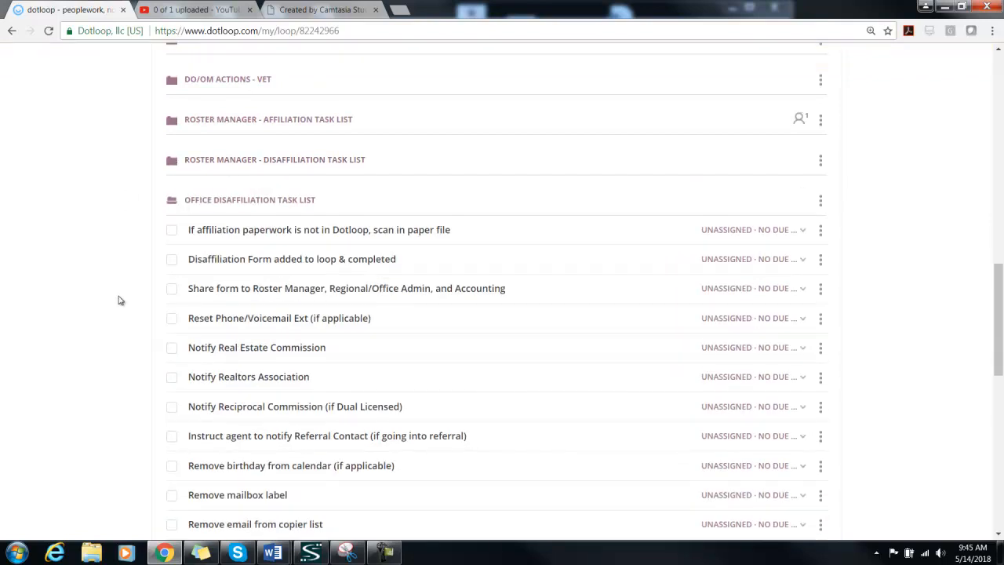
mouse_move(383, 237)
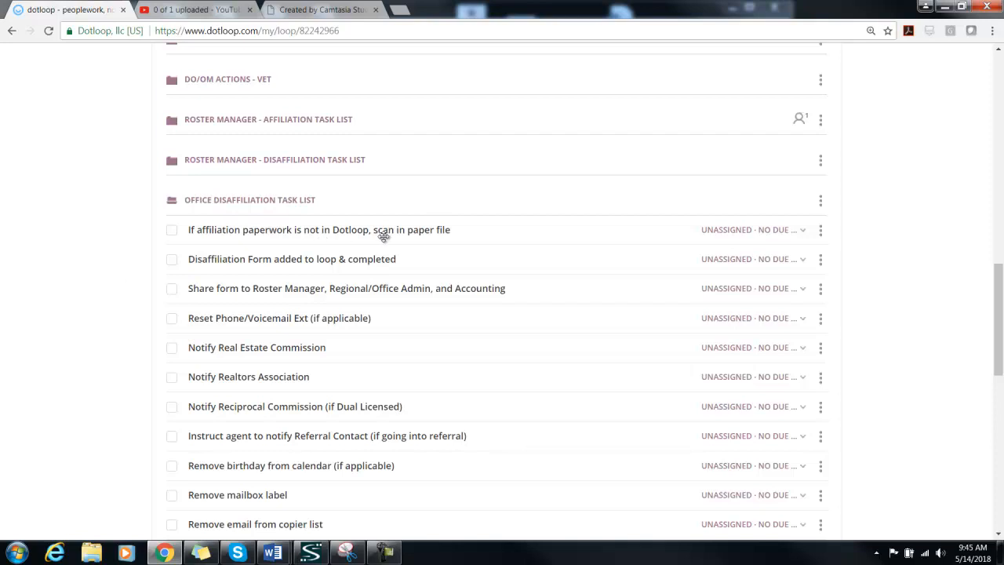
mouse_move(84, 335)
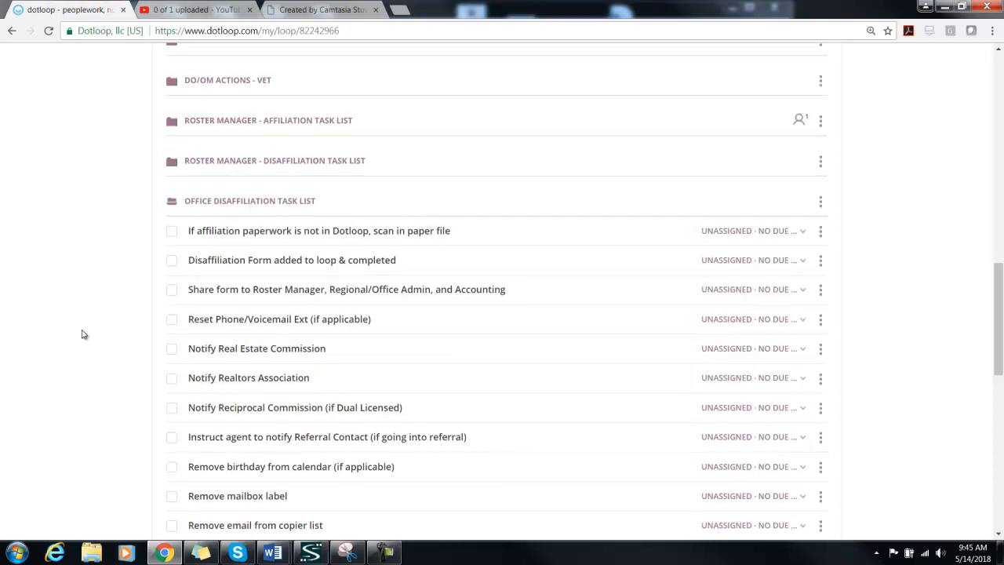
scroll("up", 3)
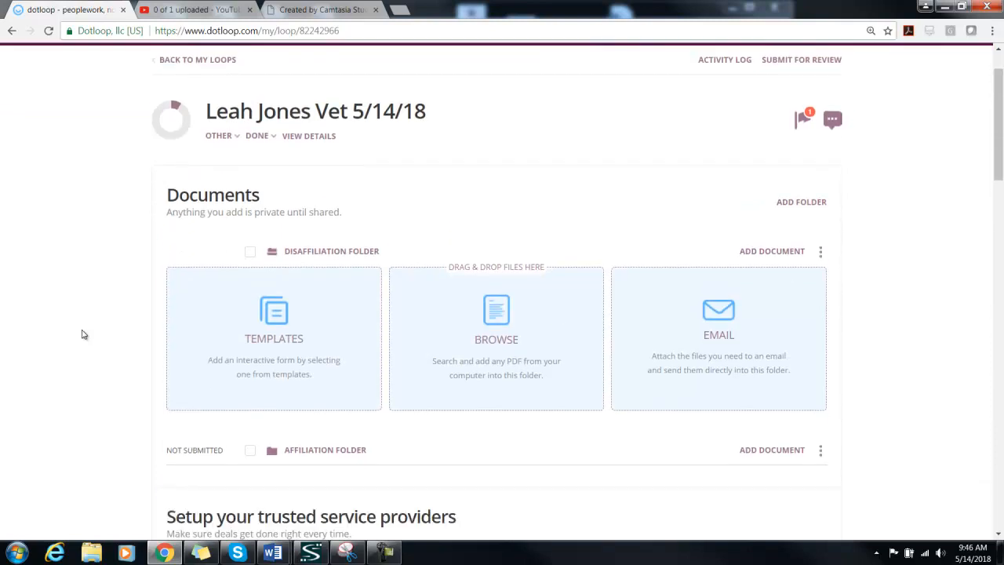
scroll("down", 3)
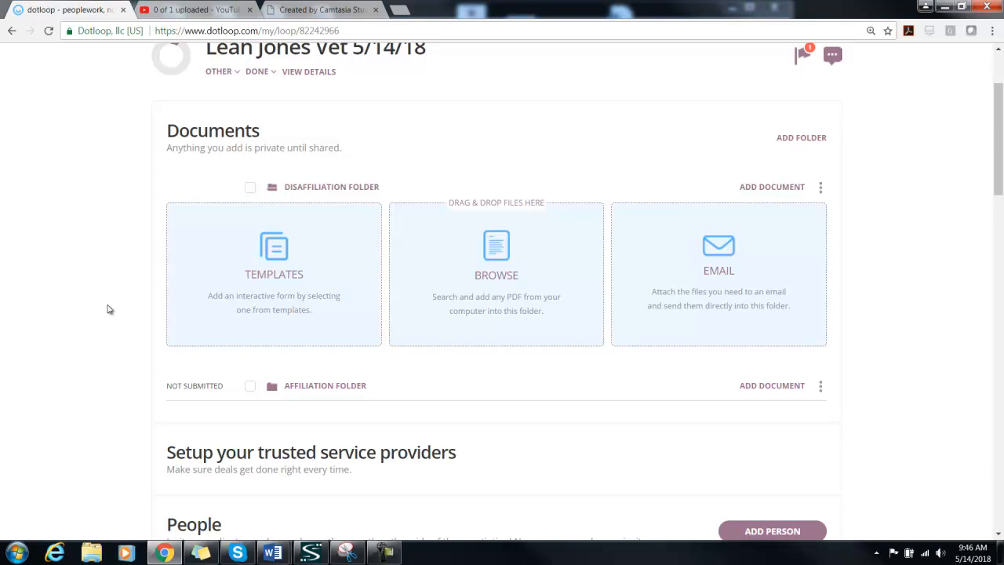
mouse_move(349, 412)
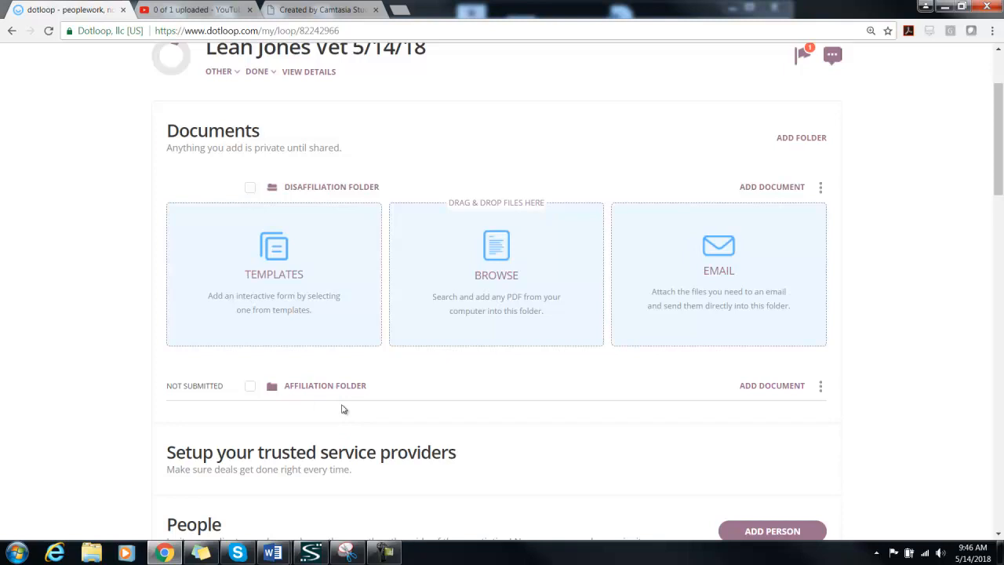
mouse_move(131, 352)
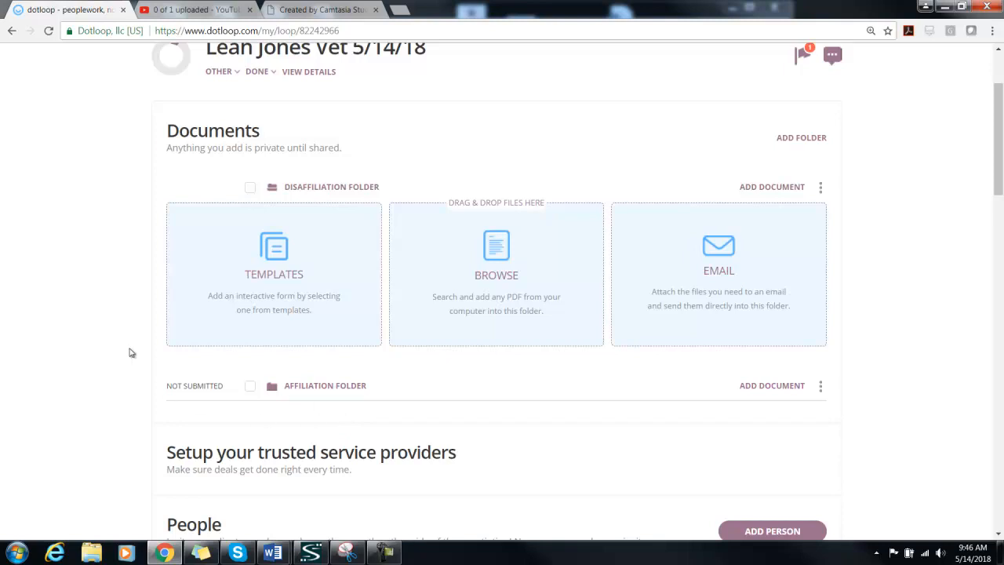
scroll("down", 3)
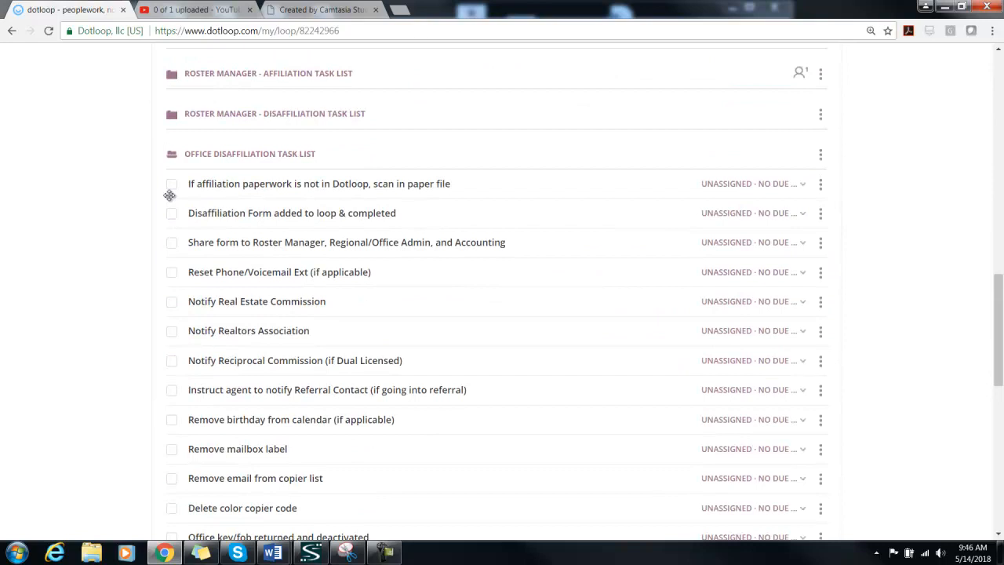
left_click(173, 184)
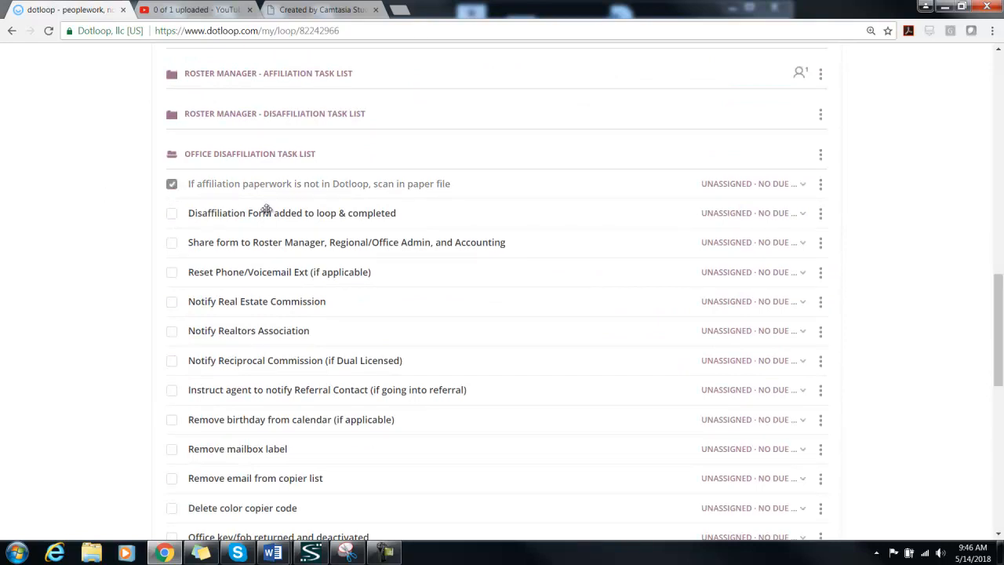
mouse_move(63, 258)
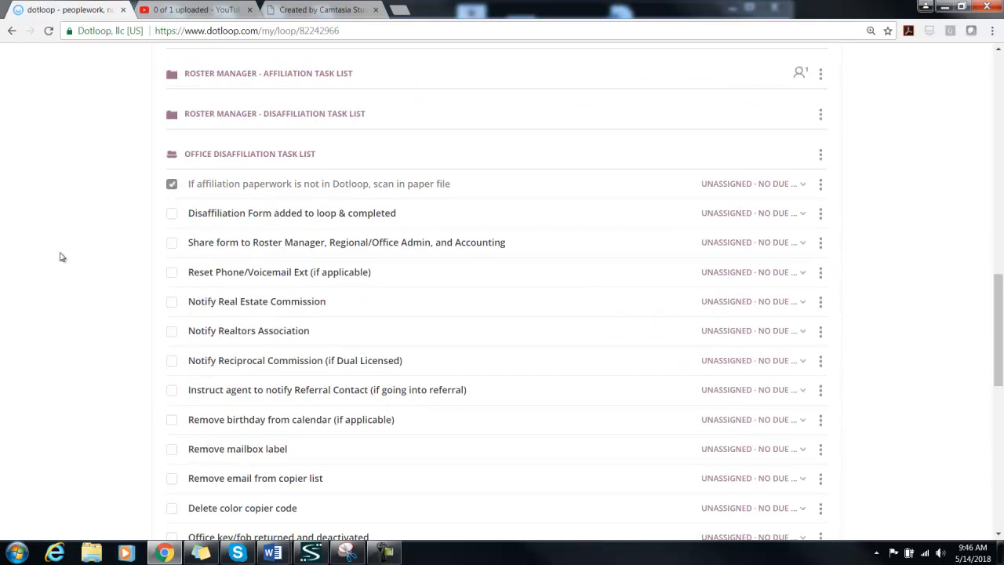
scroll("up", 3)
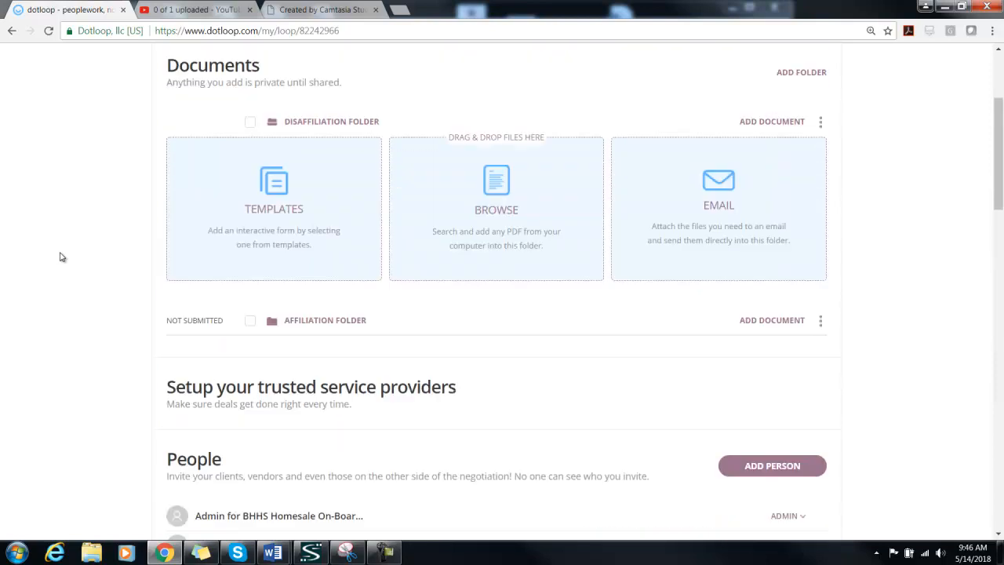
mouse_move(282, 198)
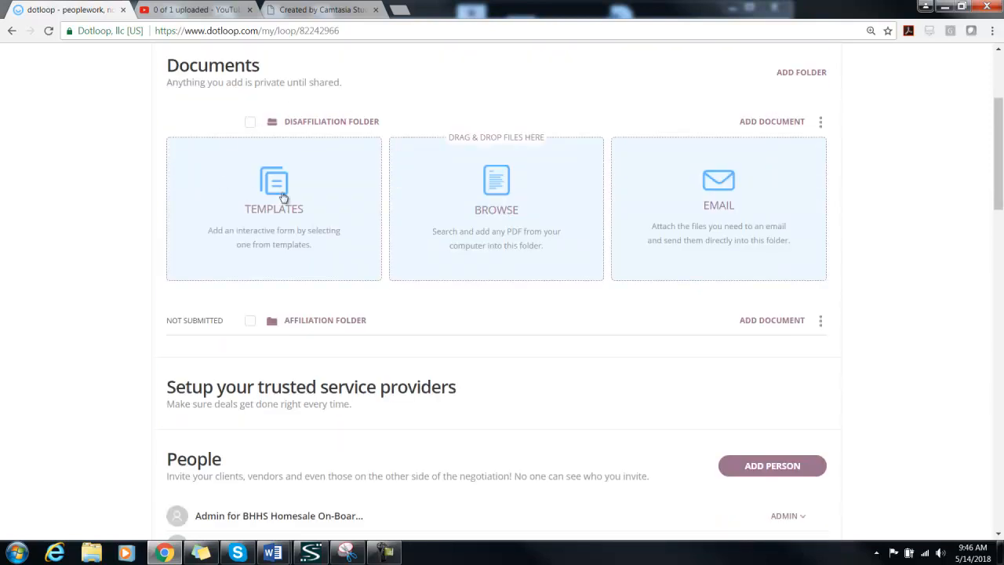
Copy the Disaffiliation Form template from Changes/Disaffiliation Docs into the disaffiliation folder
left_click(273, 188)
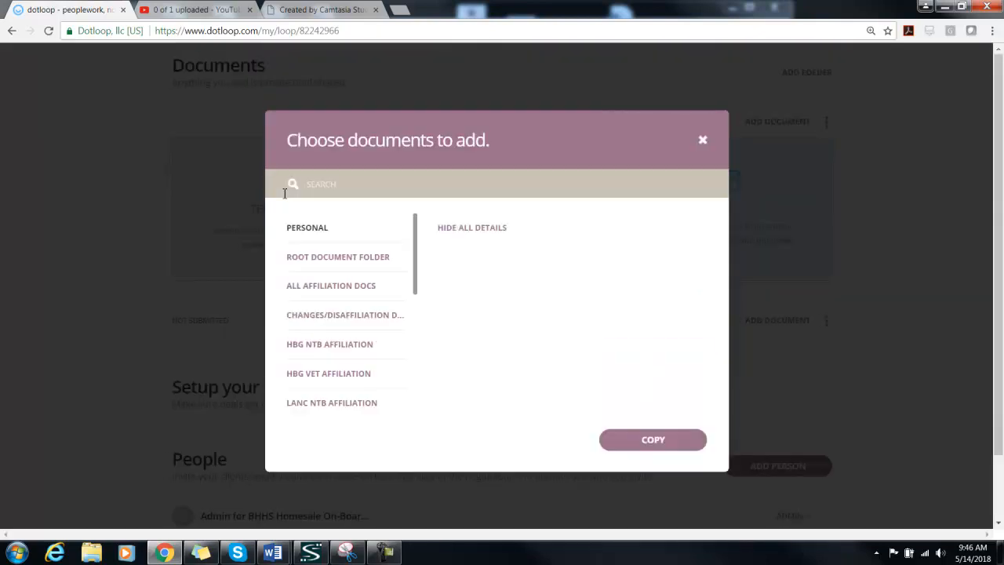
mouse_move(345, 314)
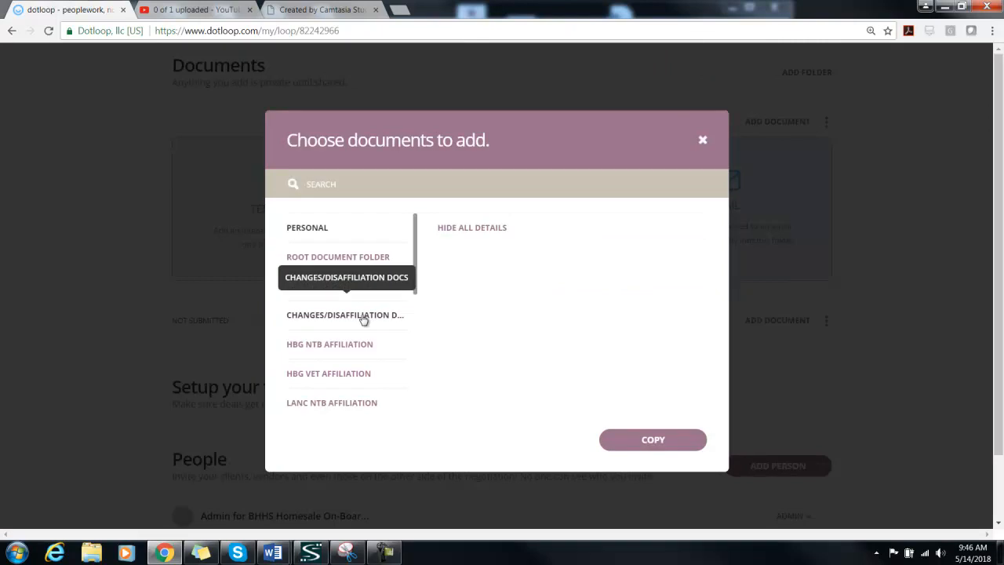
left_click(346, 314)
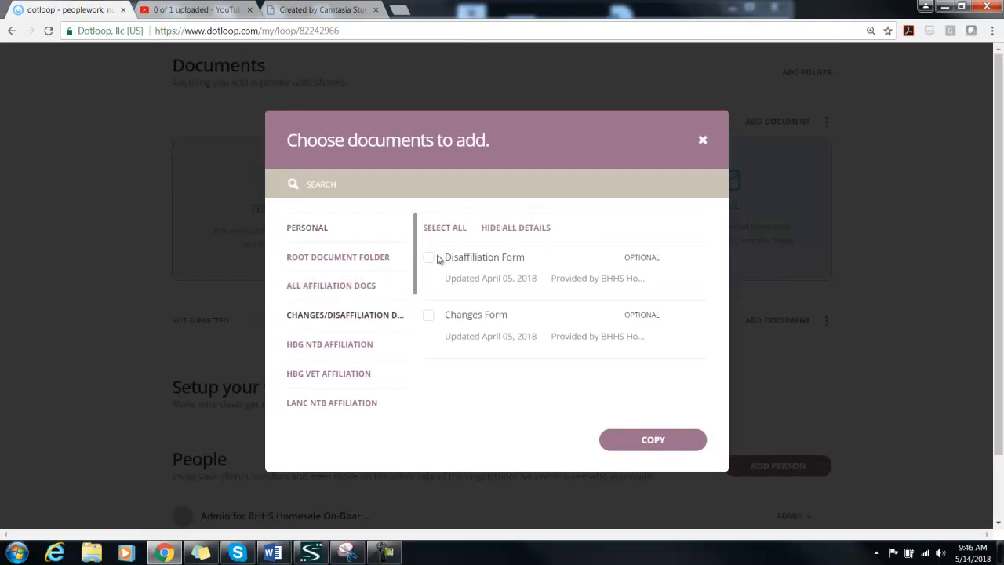
left_click(428, 257)
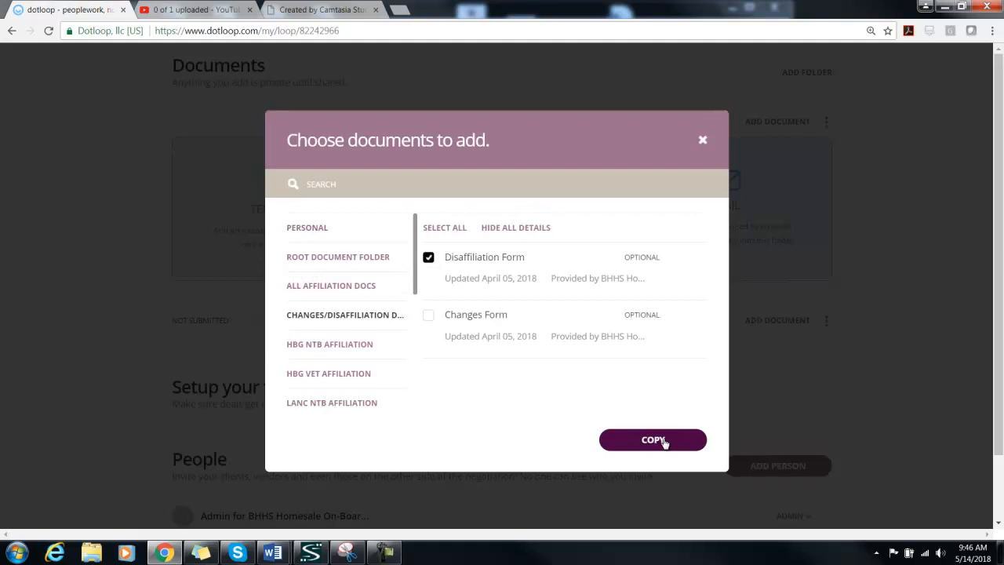
left_click(653, 439)
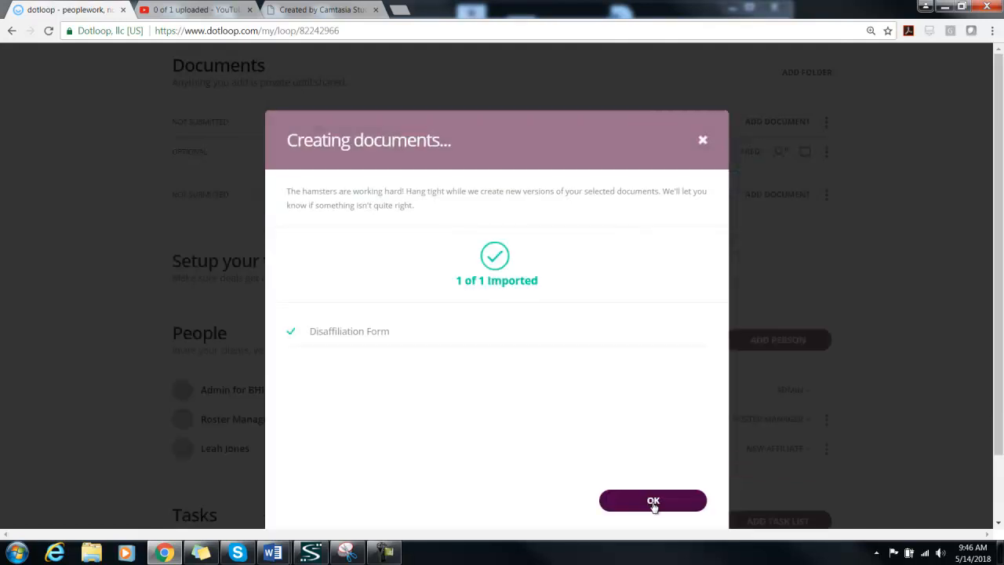
left_click(653, 501)
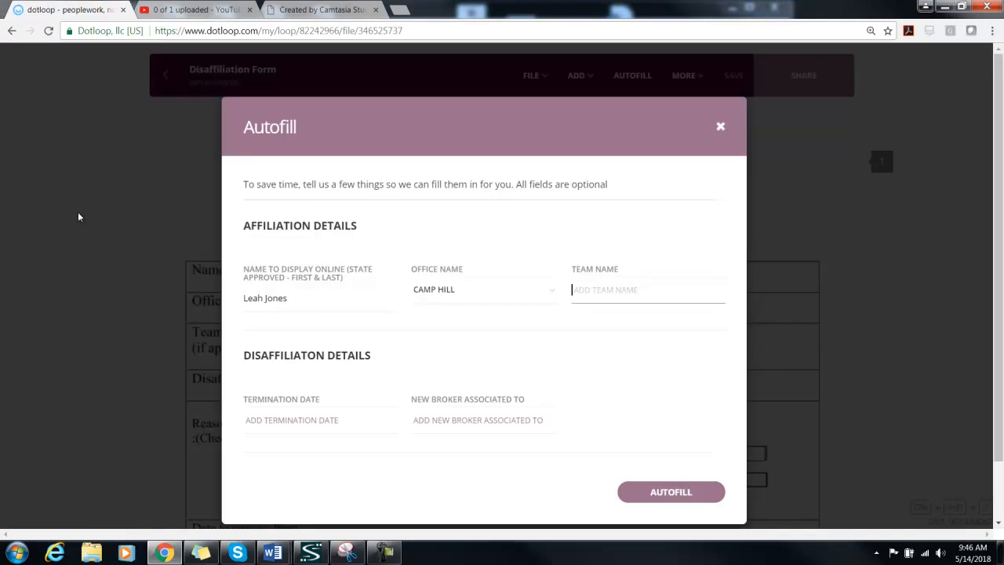
mouse_move(618, 424)
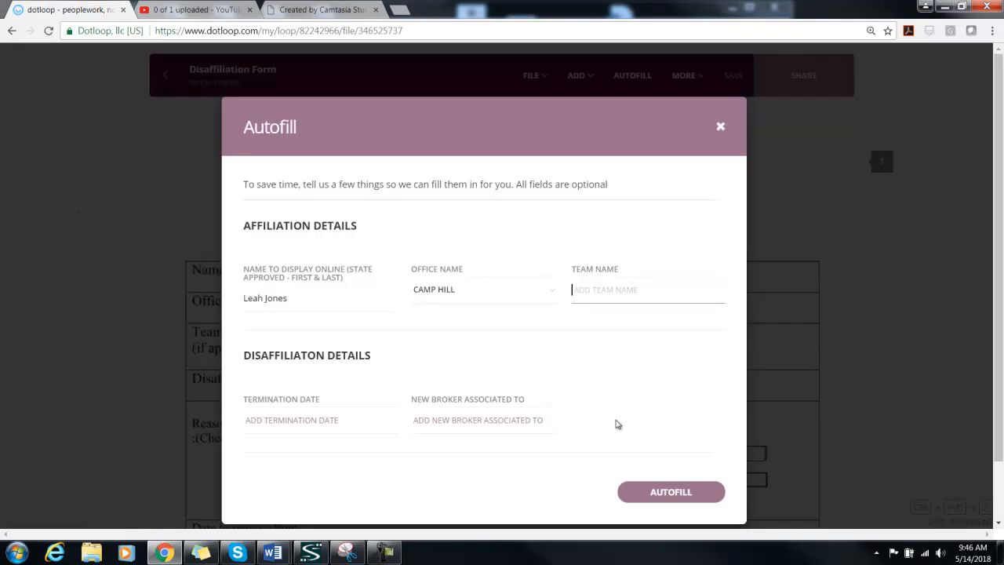
Autofill the form with termination date 05/14/2018 and new broker Coldwell Banker
left_click(320, 421)
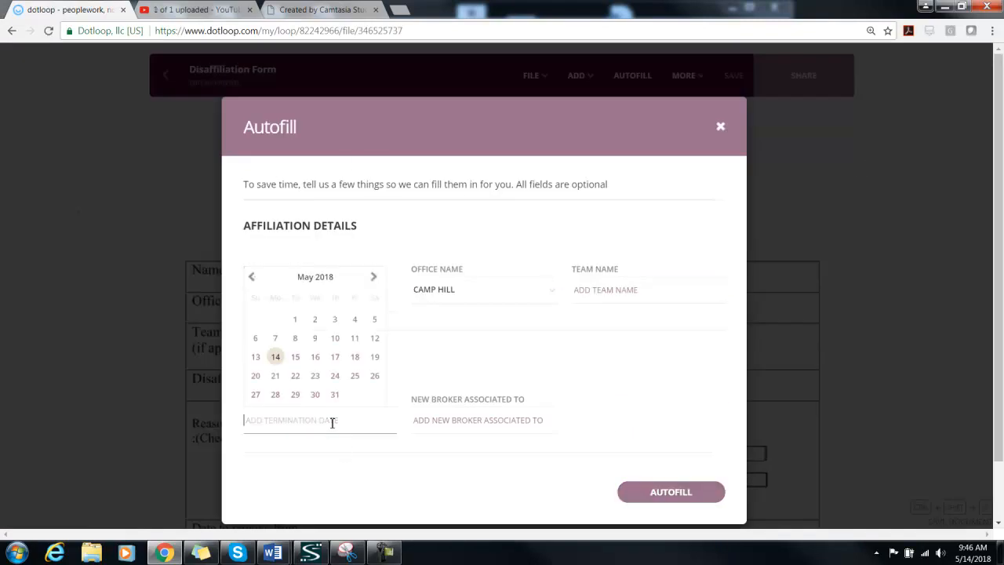
type("5/14/2018")
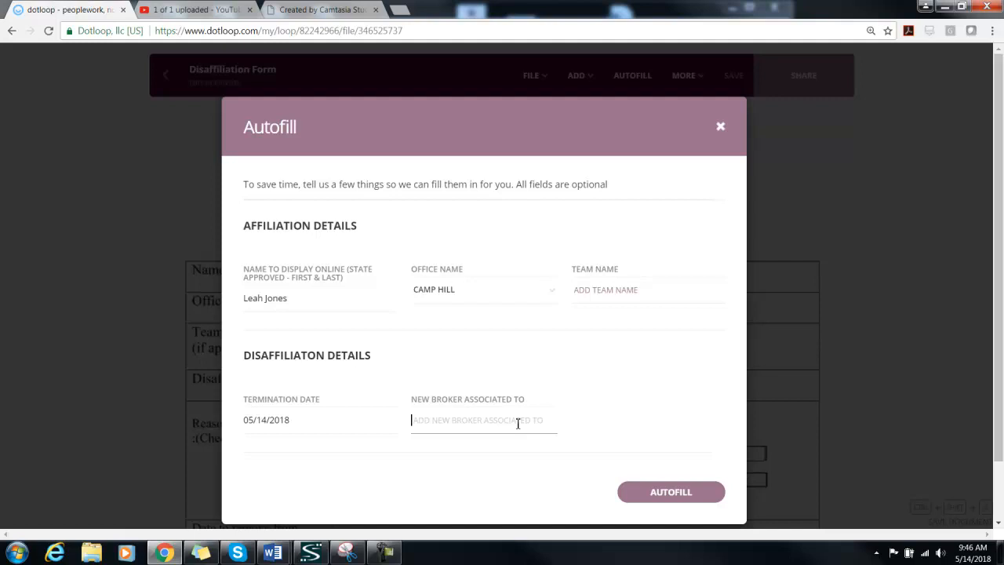
mouse_move(453, 482)
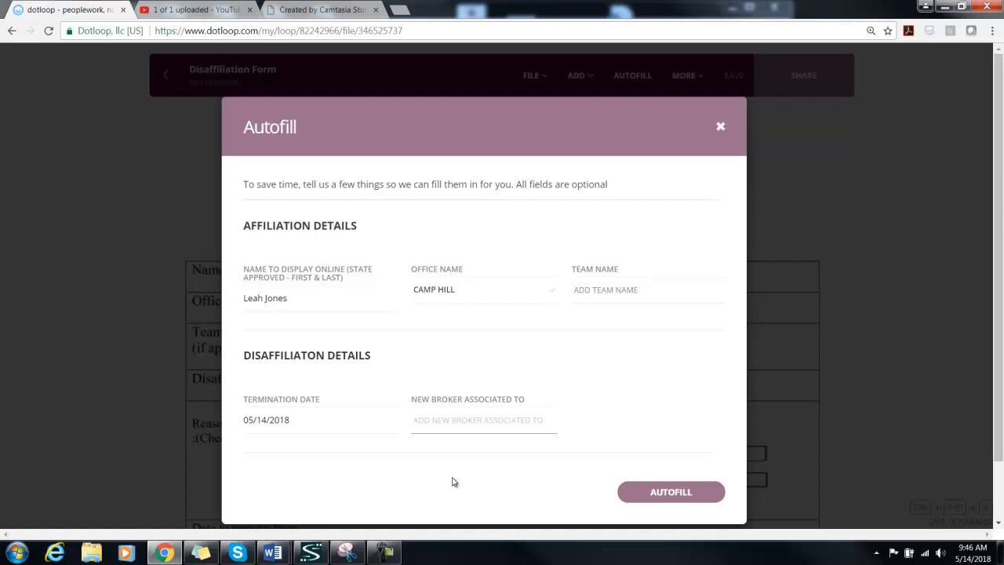
type("Coldw")
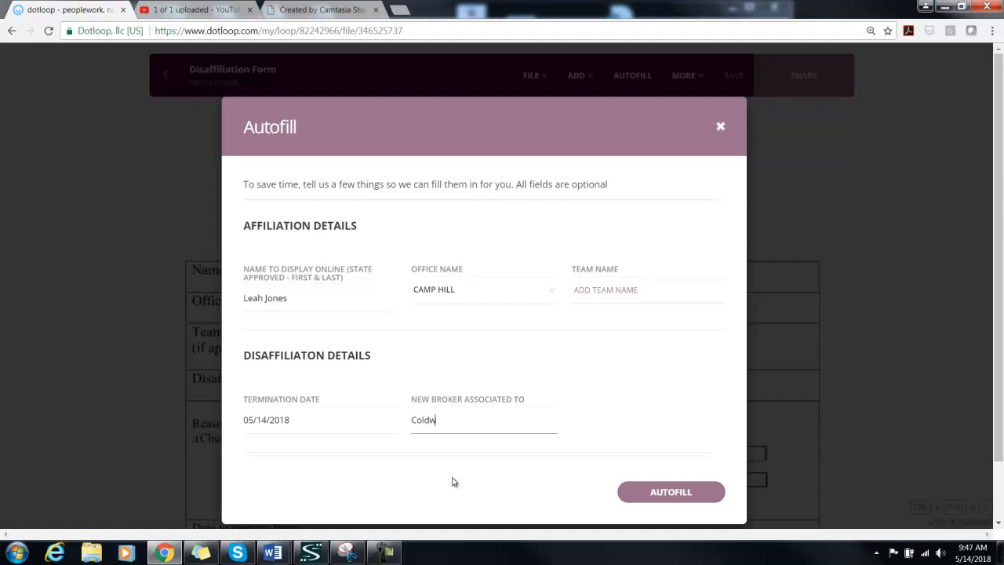
type("ell Banker")
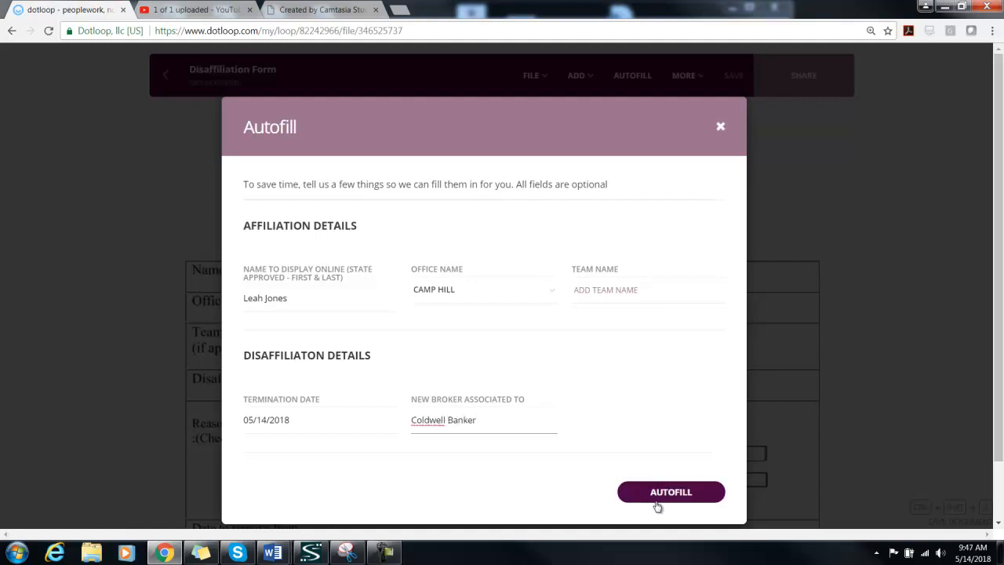
left_click(671, 492)
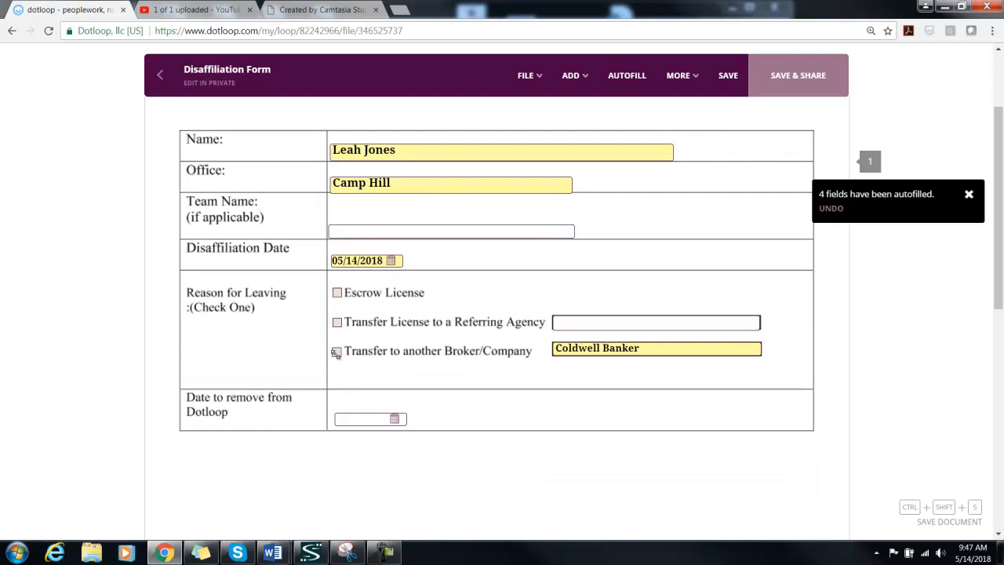
Mark Transfer to another Broker/Company as the reason for leaving on the form
left_click(335, 352)
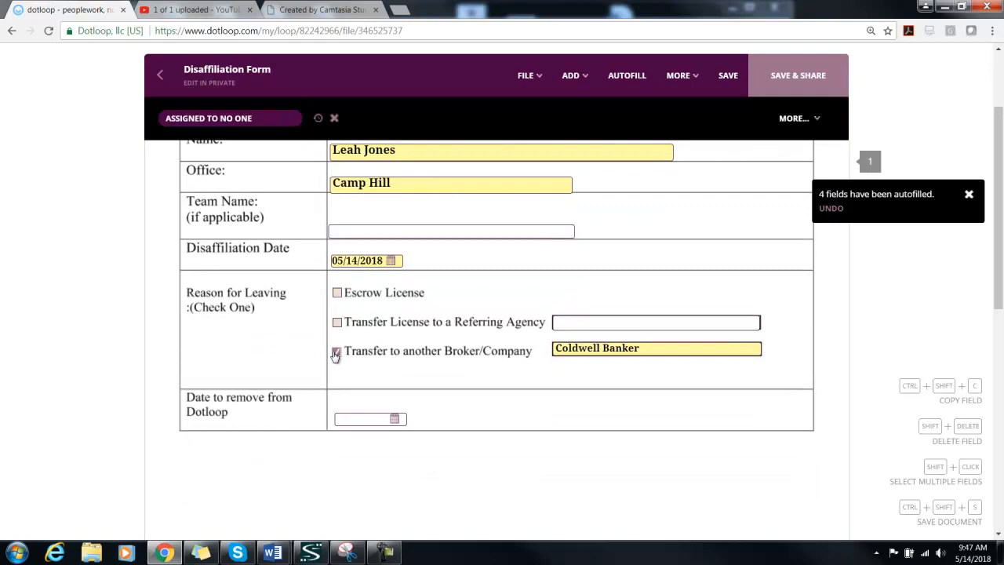
left_click(335, 351)
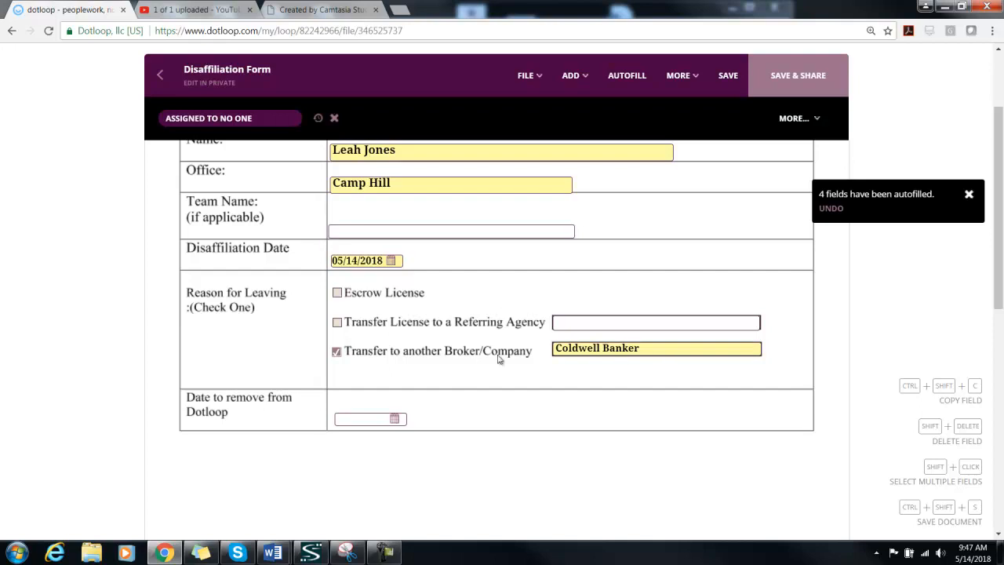
mouse_move(362, 306)
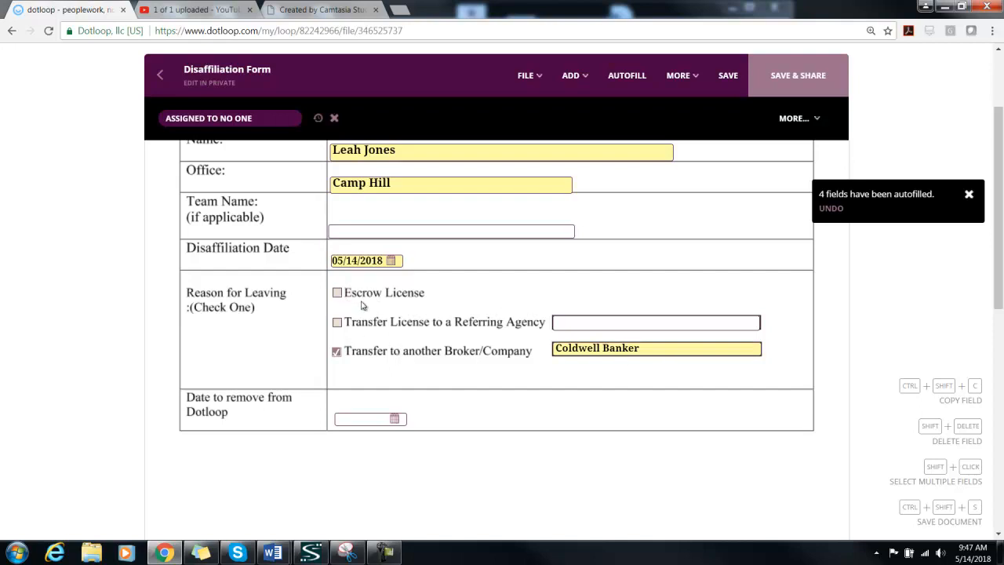
mouse_move(482, 436)
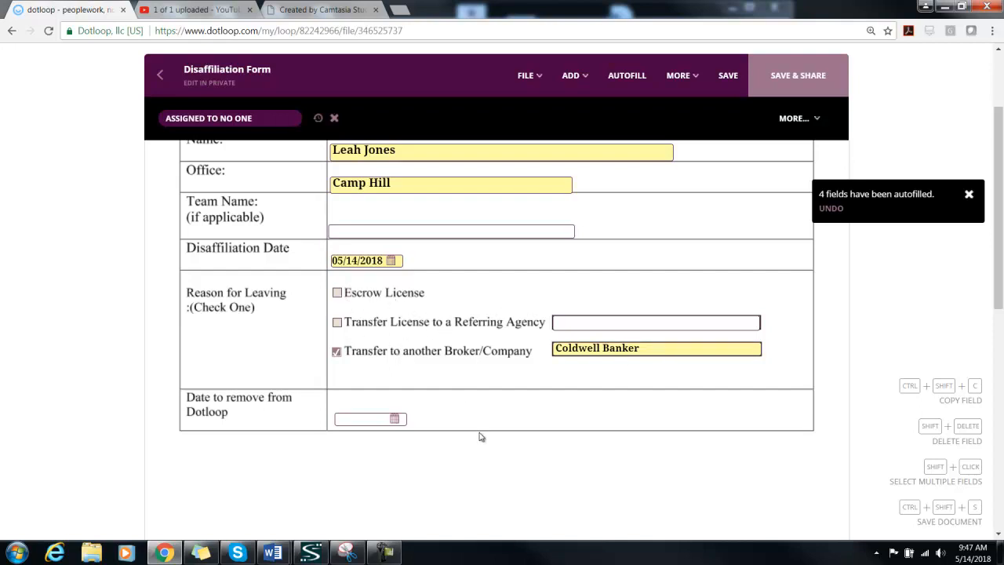
mouse_move(459, 402)
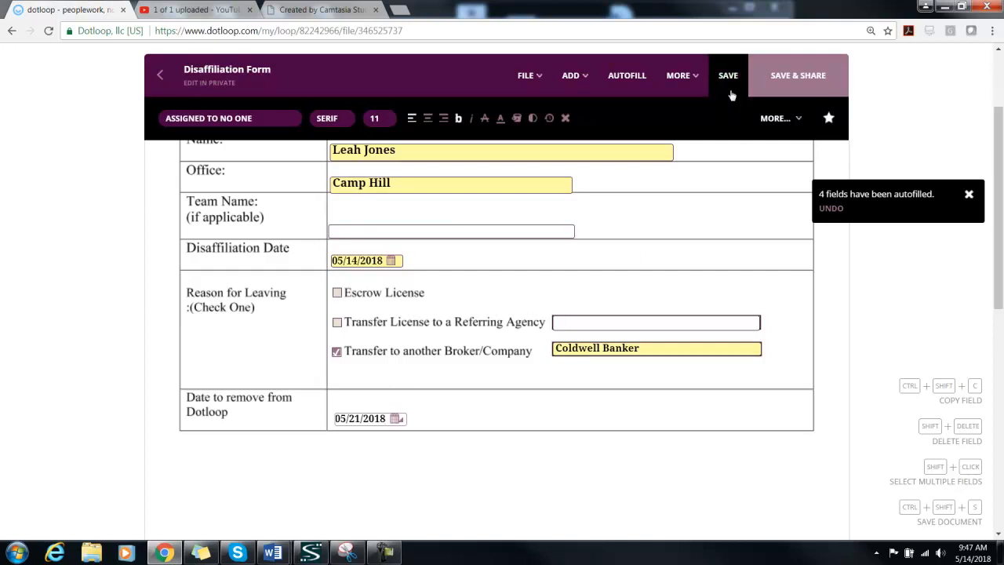
Save the completed Disaffiliation Form and check off the form-added-and-completed office task
left_click(728, 76)
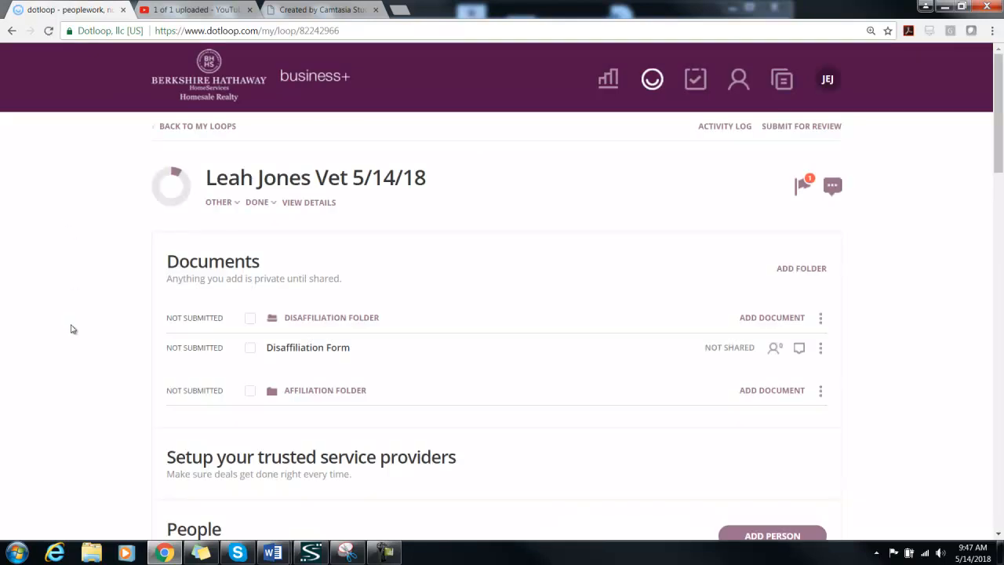
scroll("down", 3)
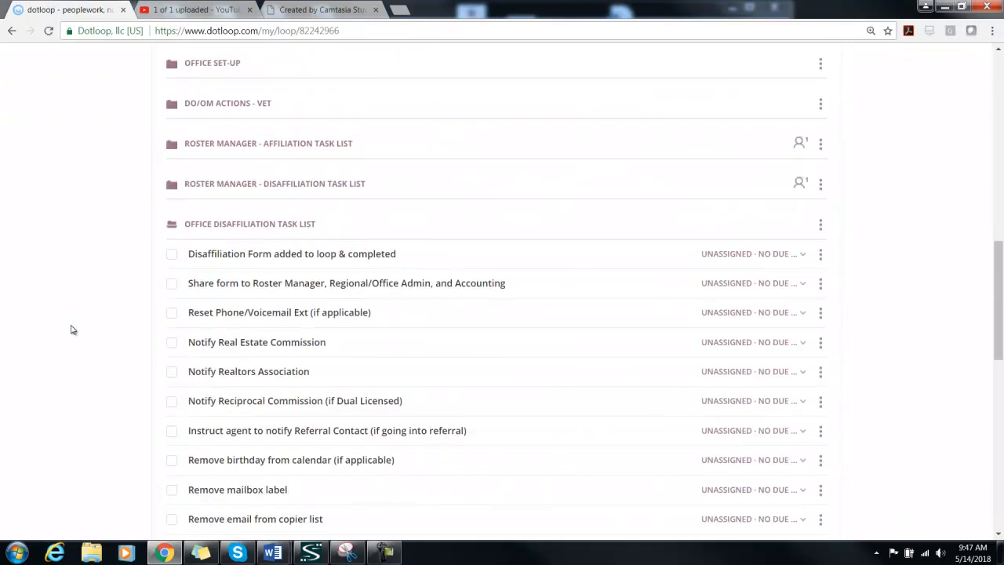
left_click(173, 254)
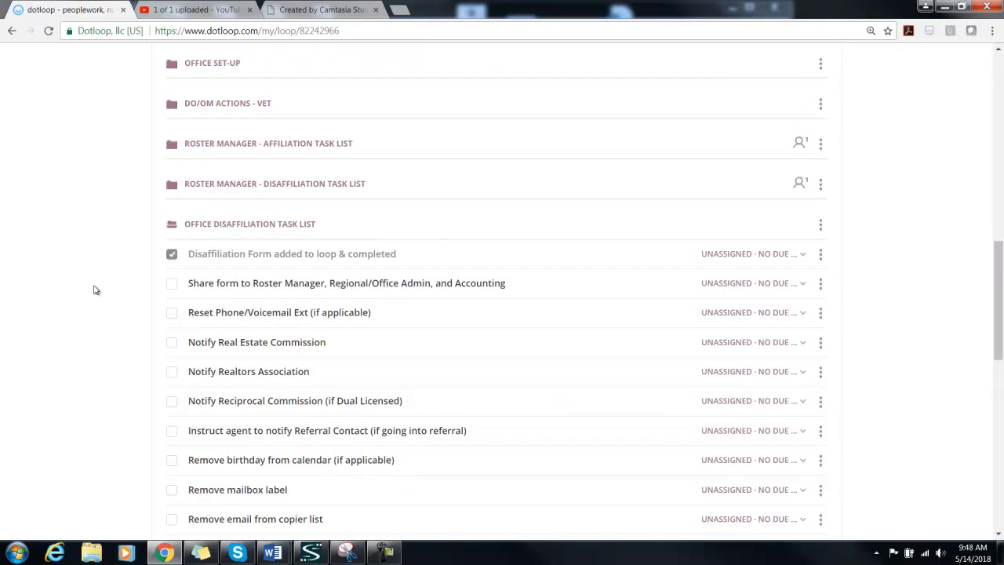
mouse_move(292, 291)
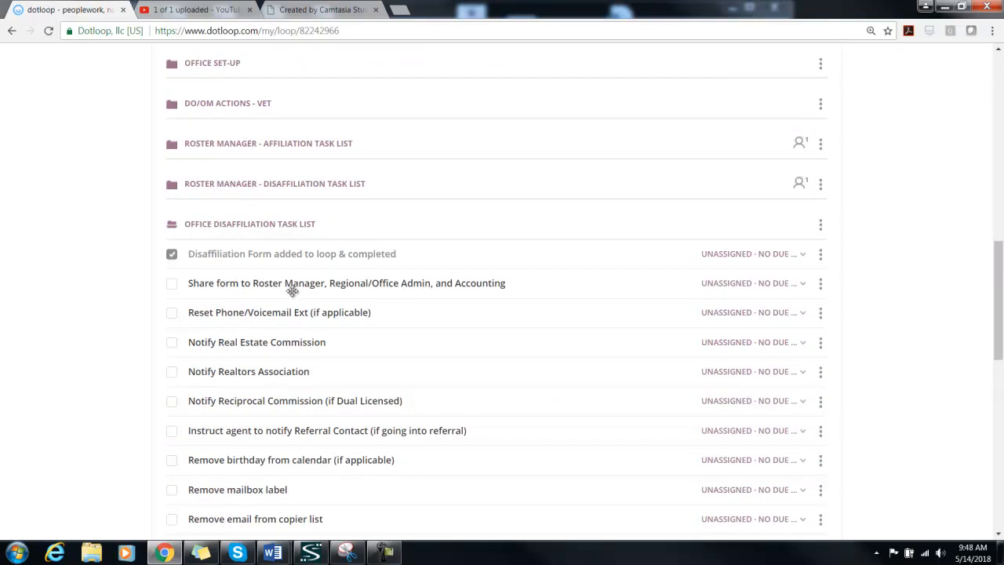
mouse_move(414, 285)
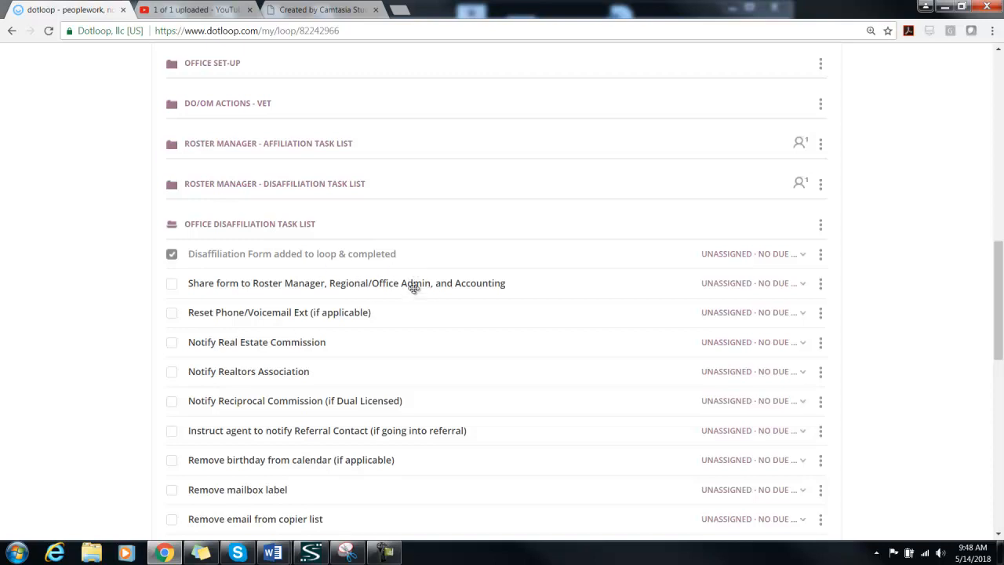
mouse_move(210, 294)
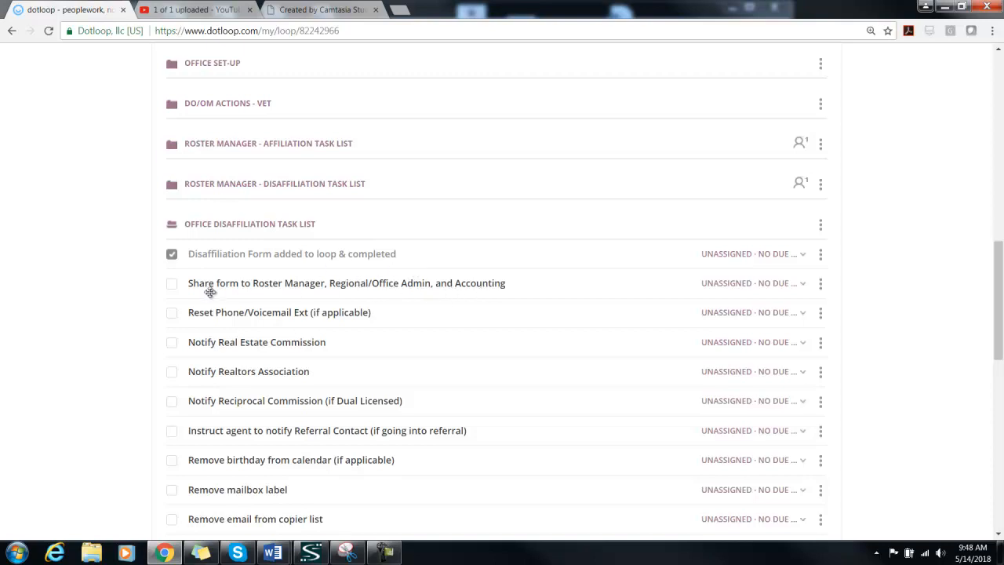
mouse_move(113, 290)
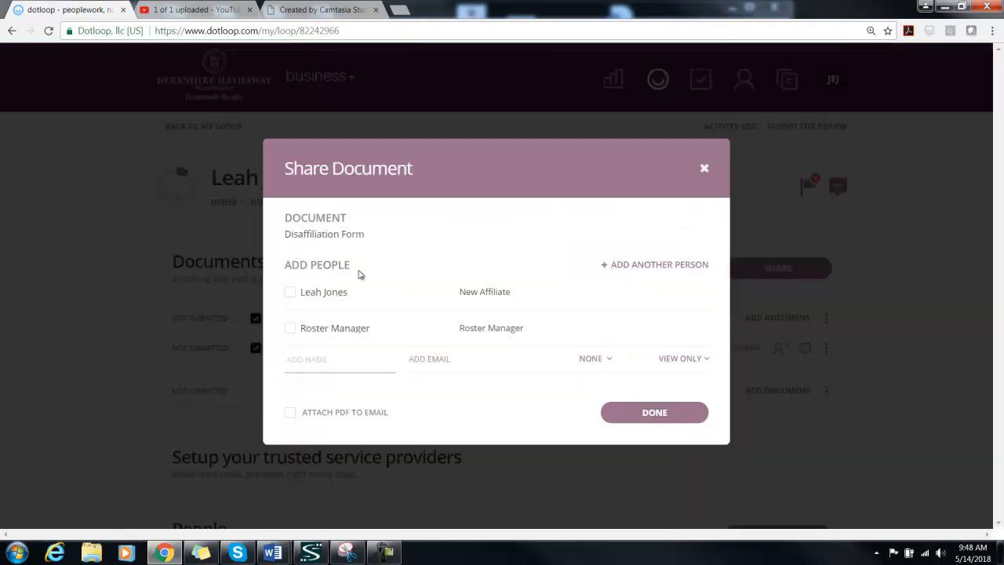
left_click(289, 328)
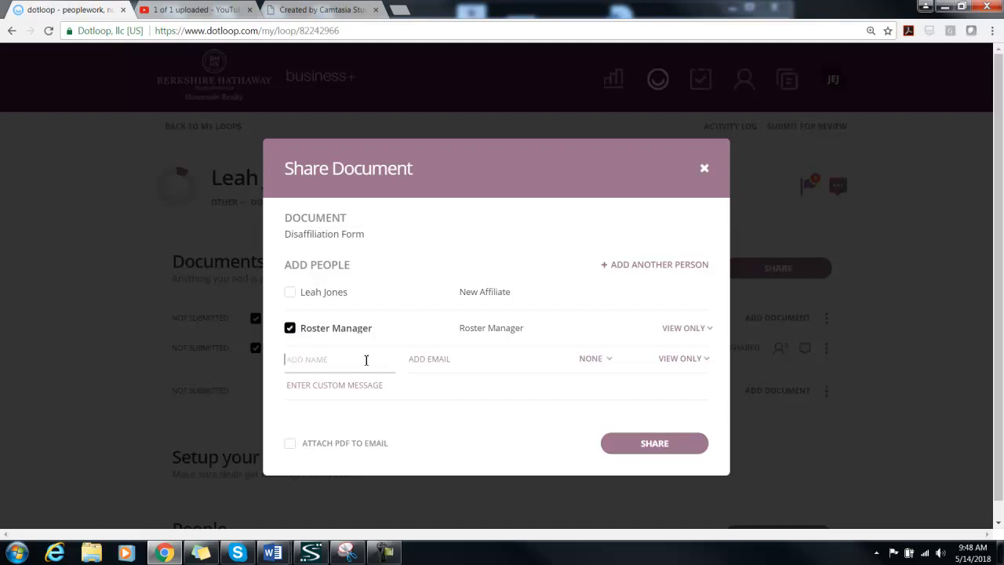
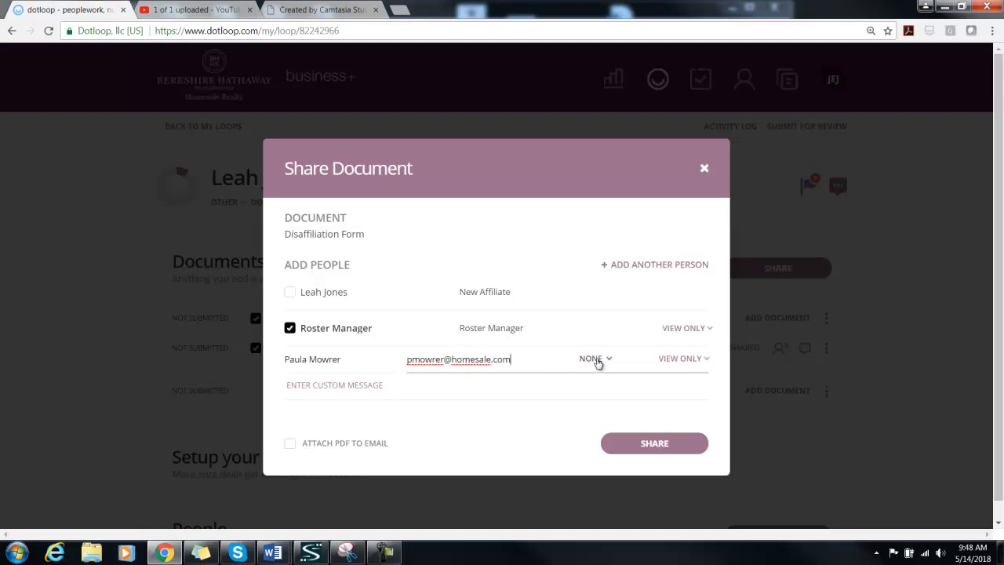
left_click(594, 358)
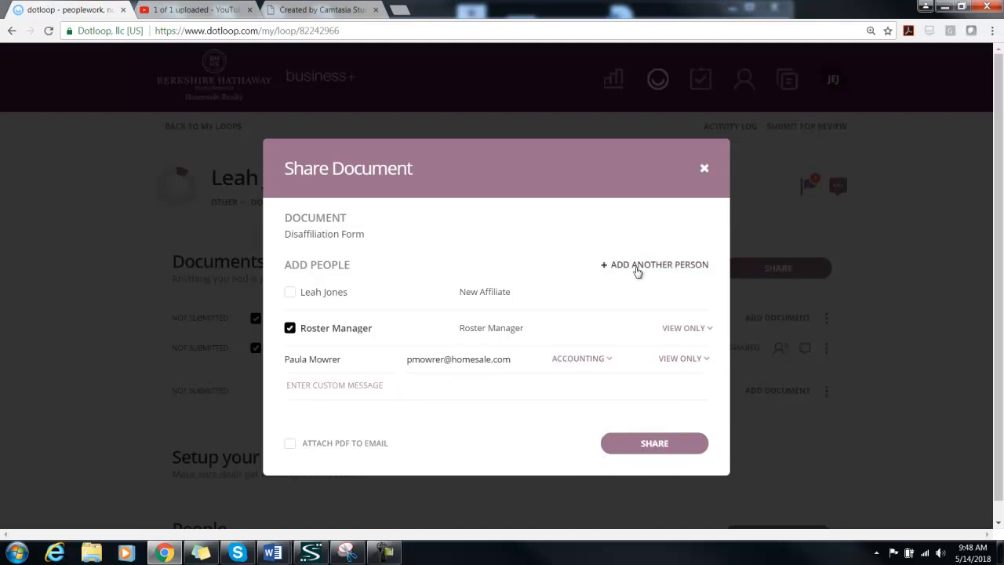
left_click(654, 263)
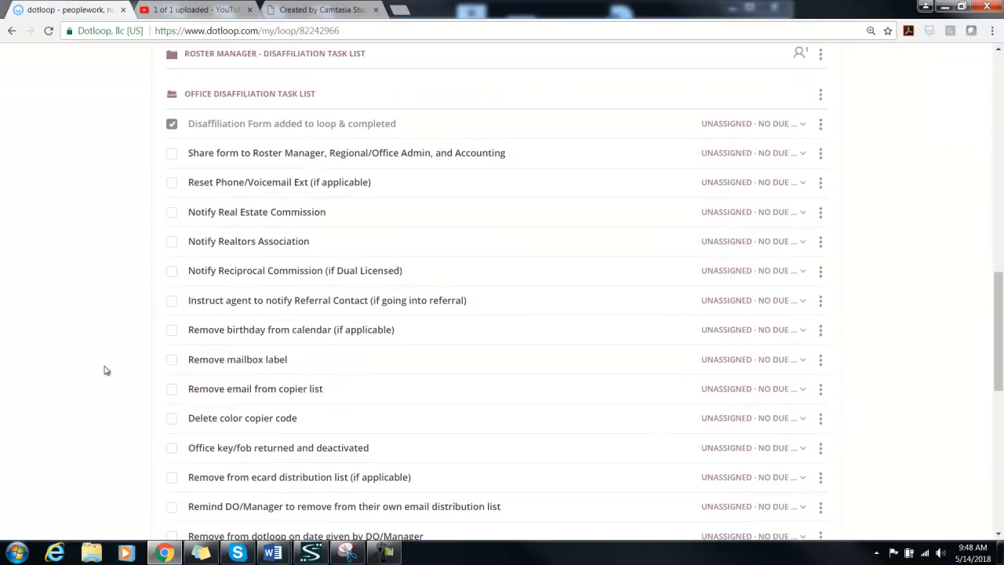
Check off the 'Share form to Roster Manager, Regional/Office Admin, and Accounting' task and review the remaining tasks
left_click(173, 152)
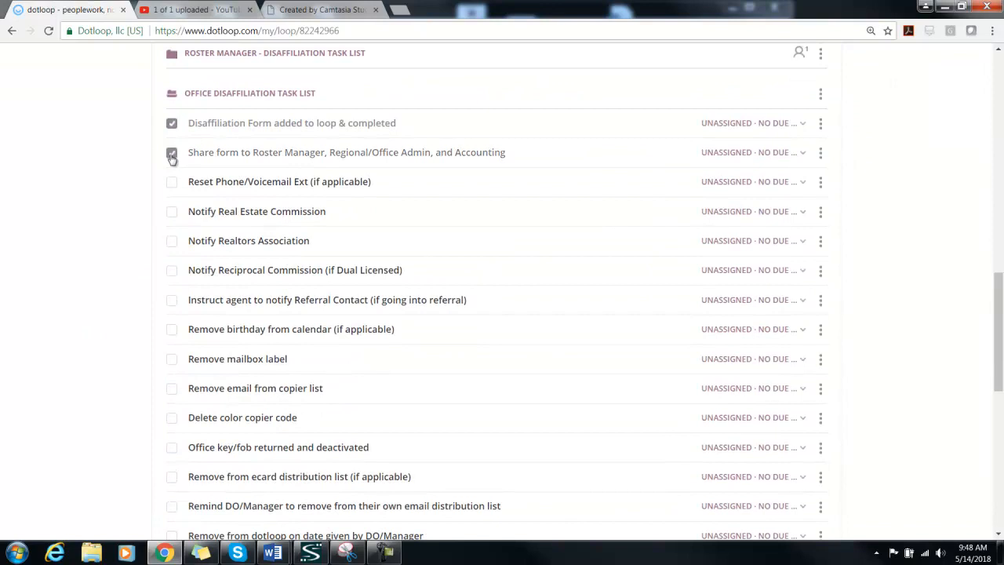
left_click(172, 153)
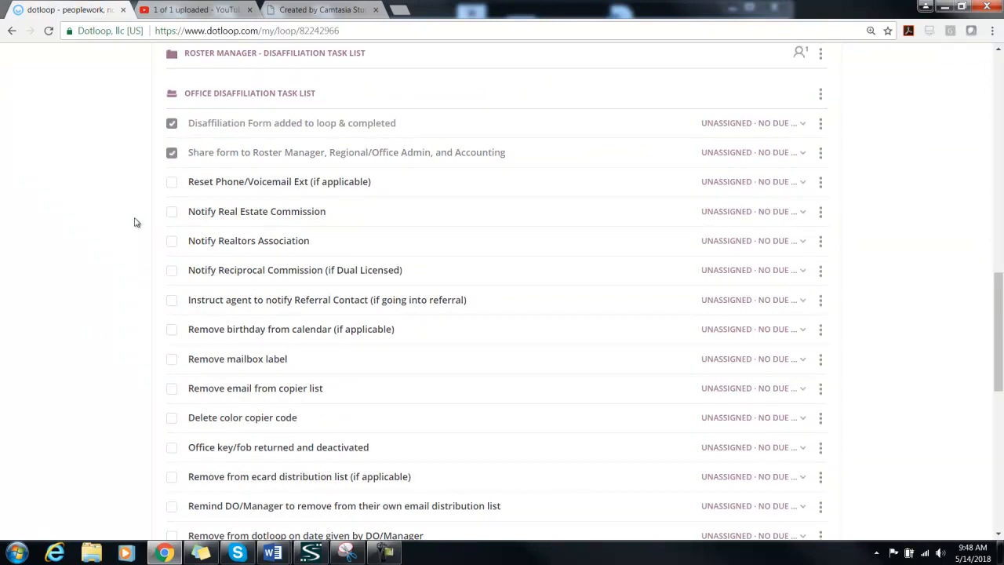
scroll("down", 3)
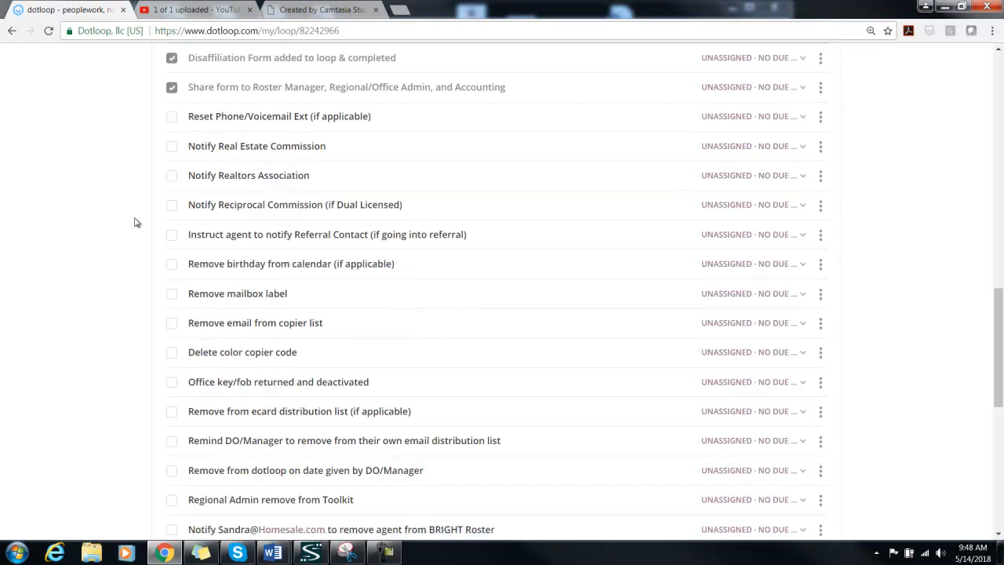
scroll("down", 3)
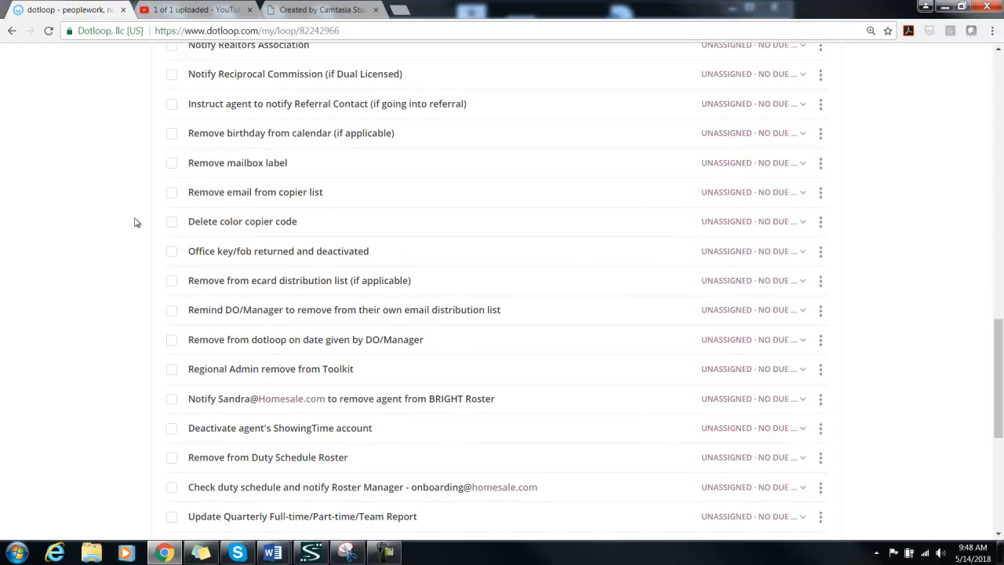
scroll("down", 3)
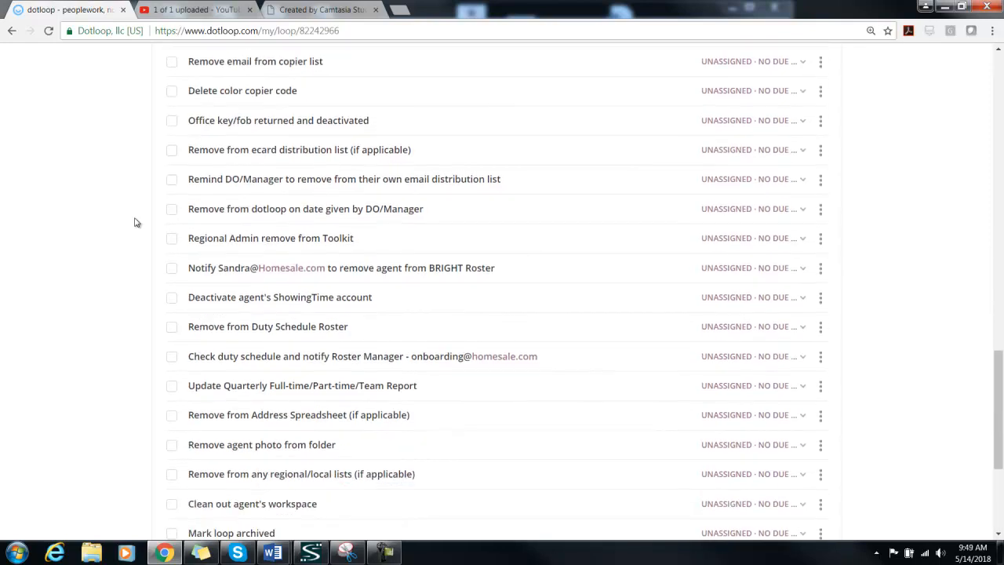
scroll("down", 3)
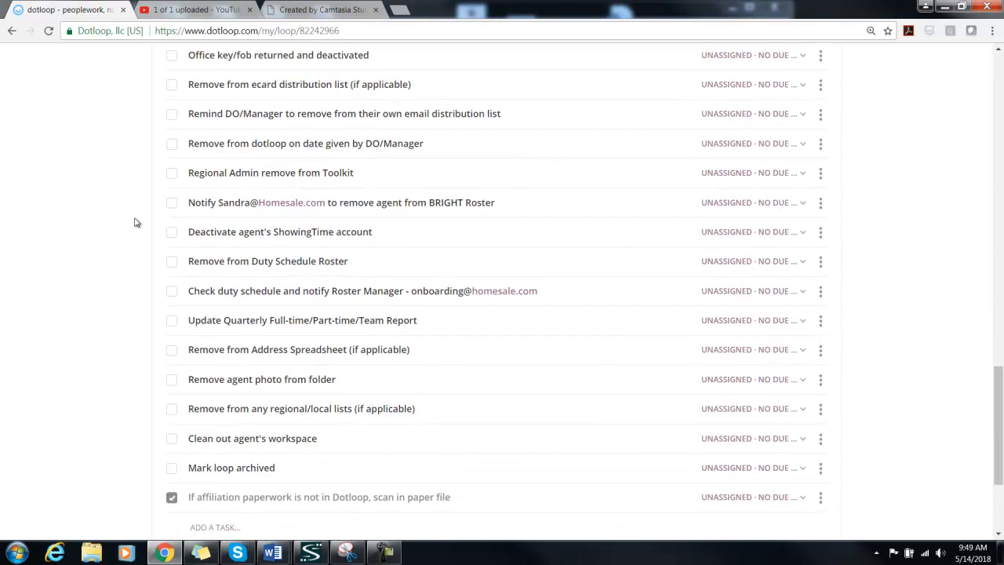
scroll("up", 3)
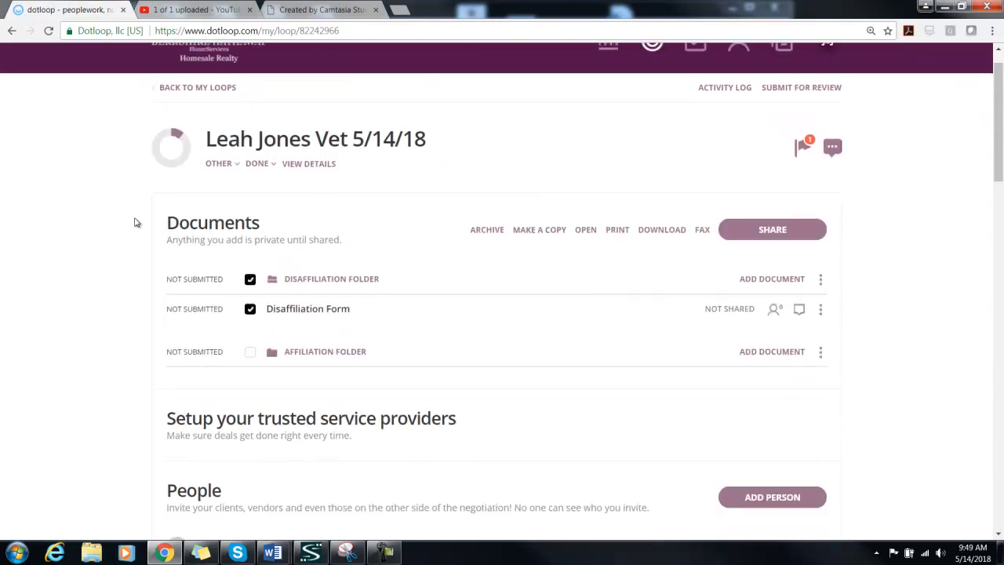
scroll("down", 3)
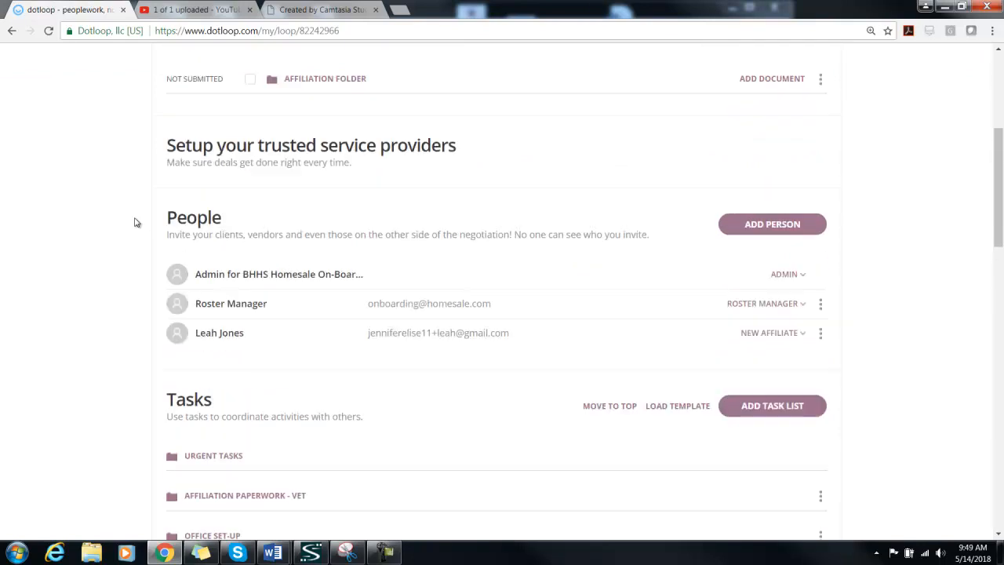
scroll("up", 3)
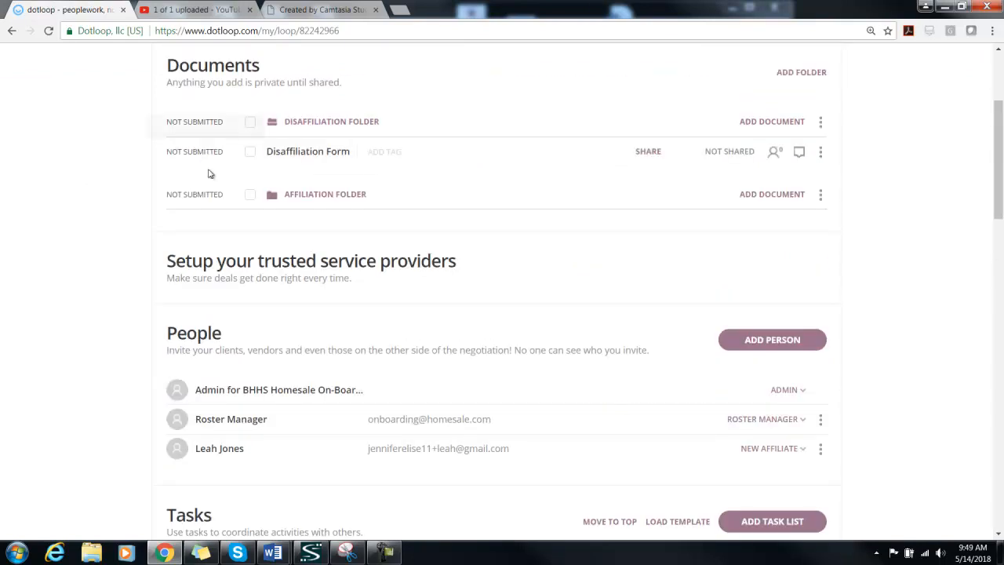
mouse_move(91, 427)
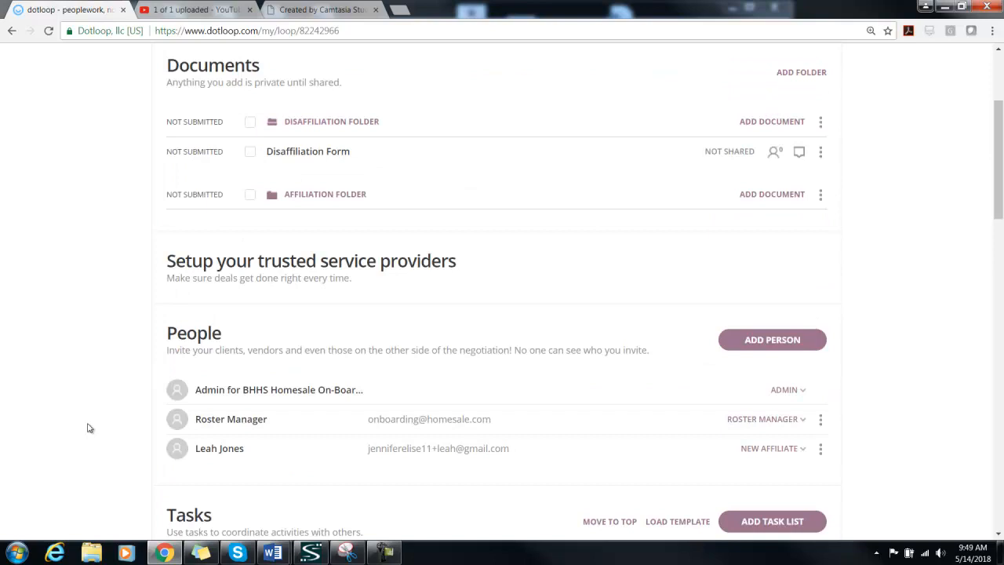
Set the loop's status from Done to Archived
scroll("up", 3)
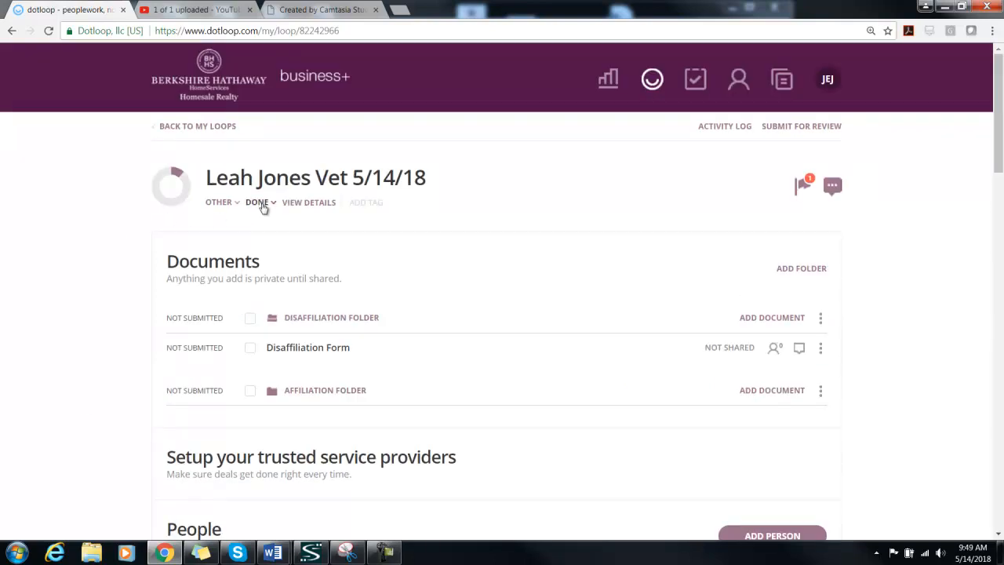
left_click(257, 202)
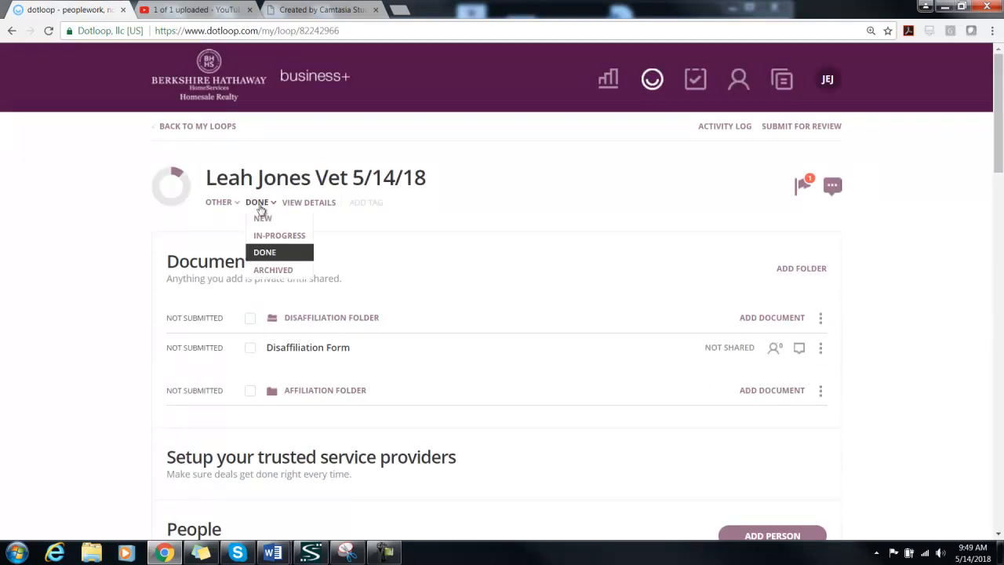
mouse_move(273, 270)
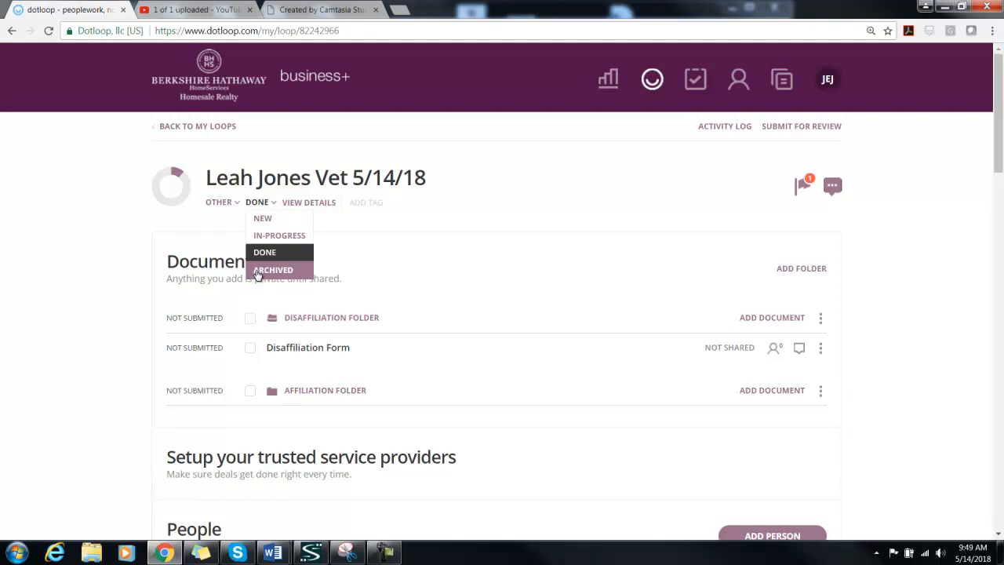
left_click(273, 270)
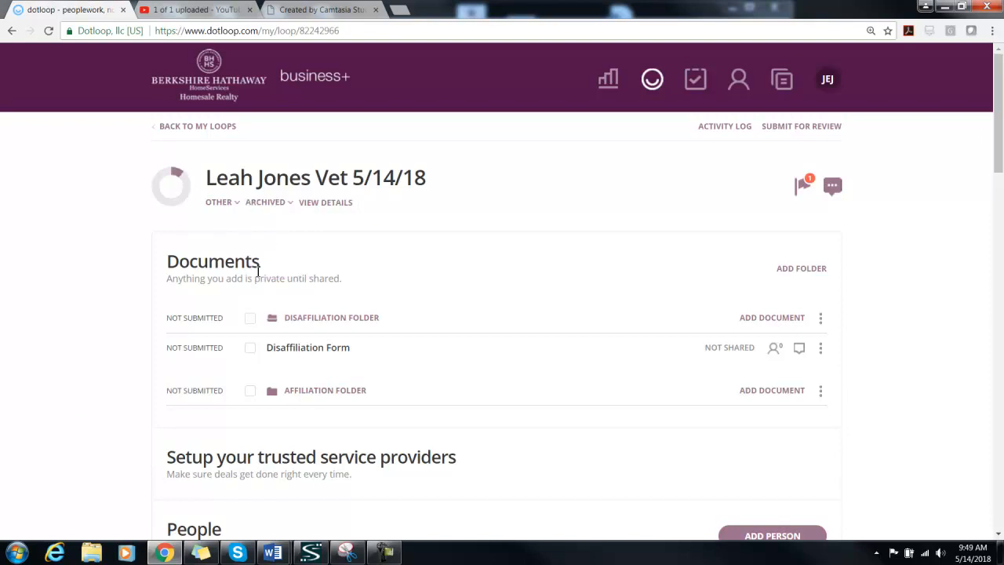